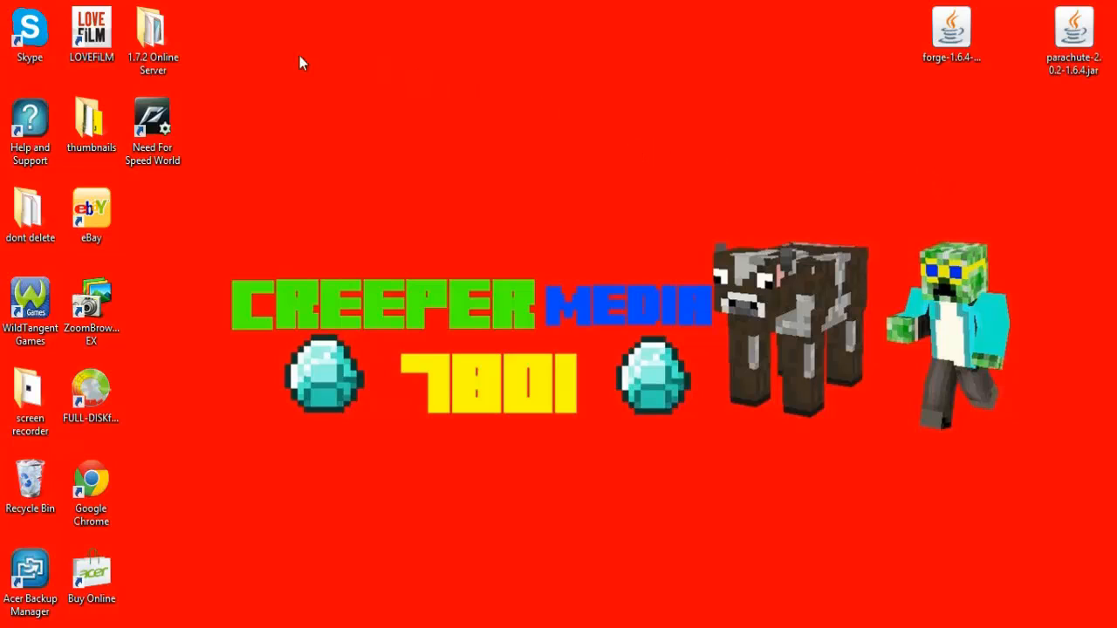
mouse_move(1115, 79)
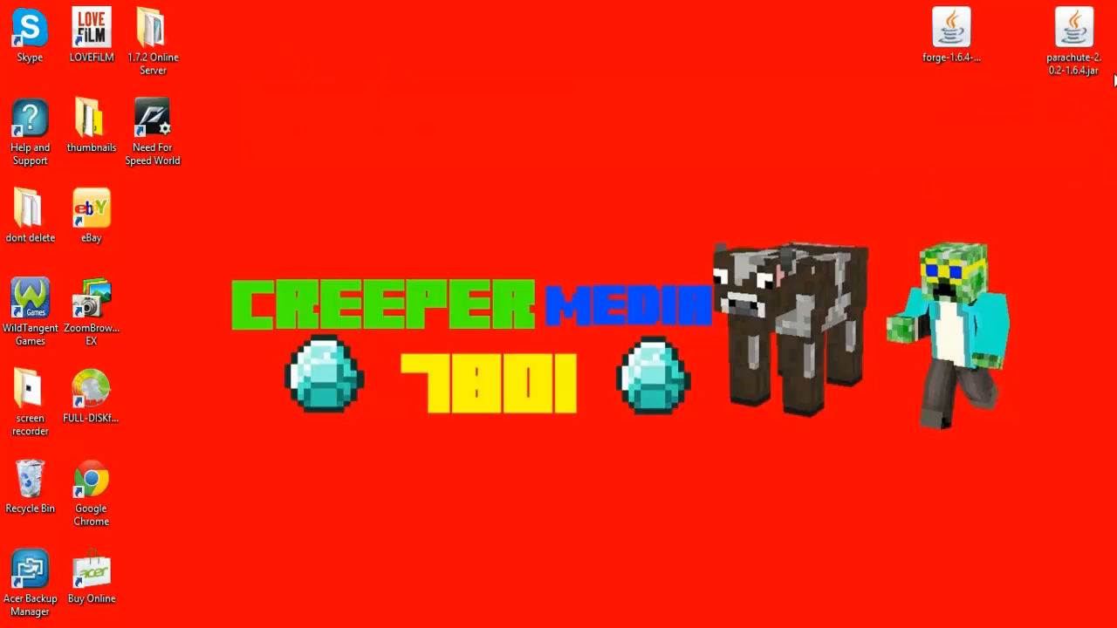
mouse_move(480, 264)
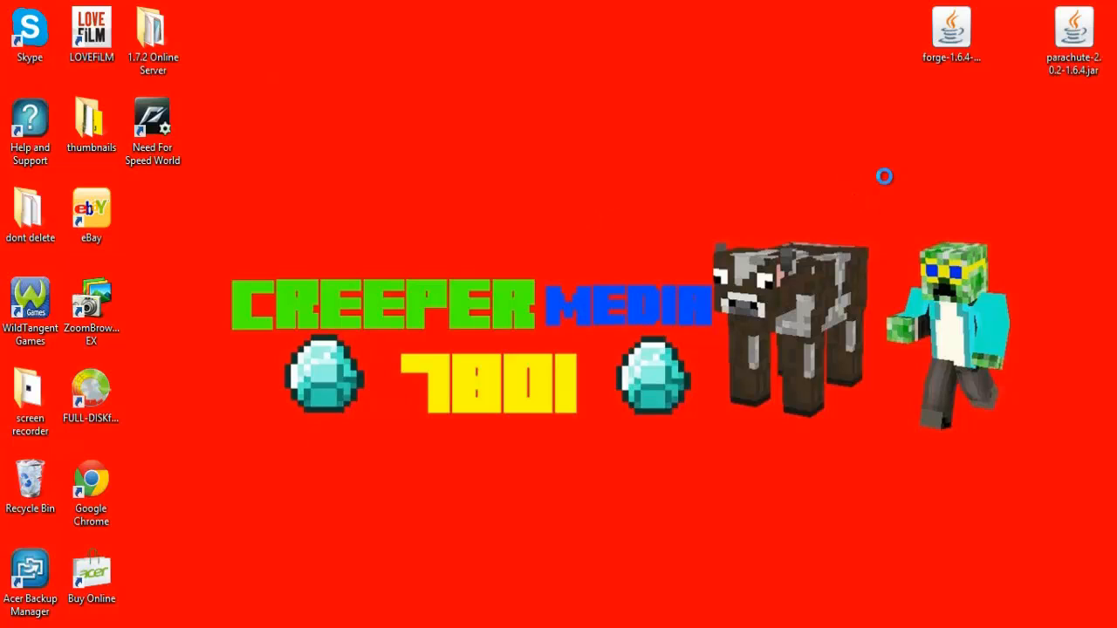
Create a new desktop folder named 'mod server' and open it
right_click(883, 178)
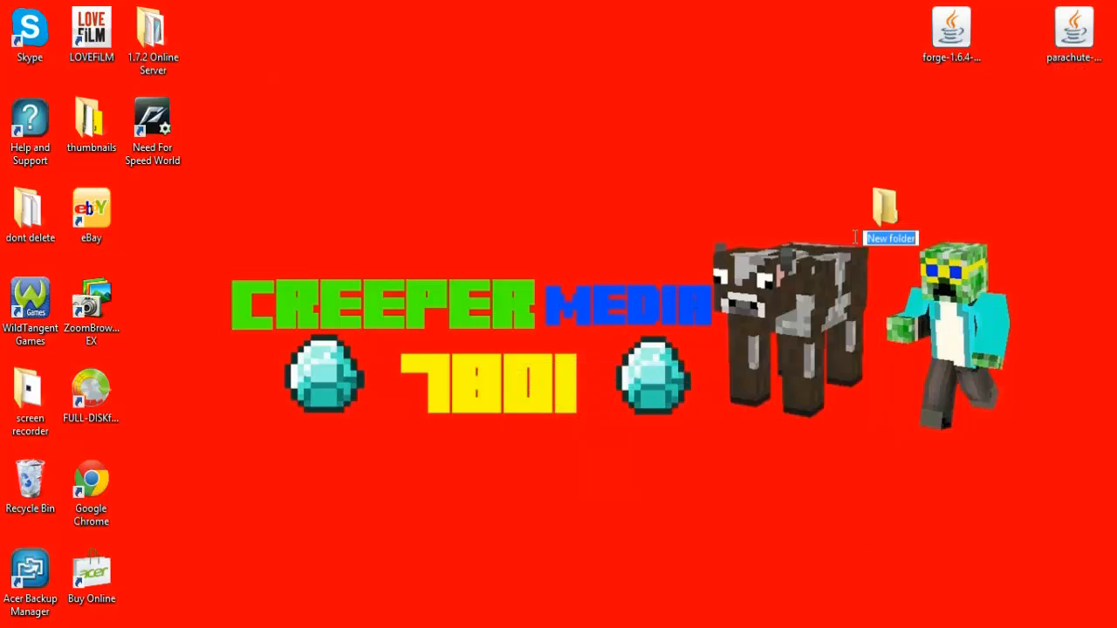
text(m)
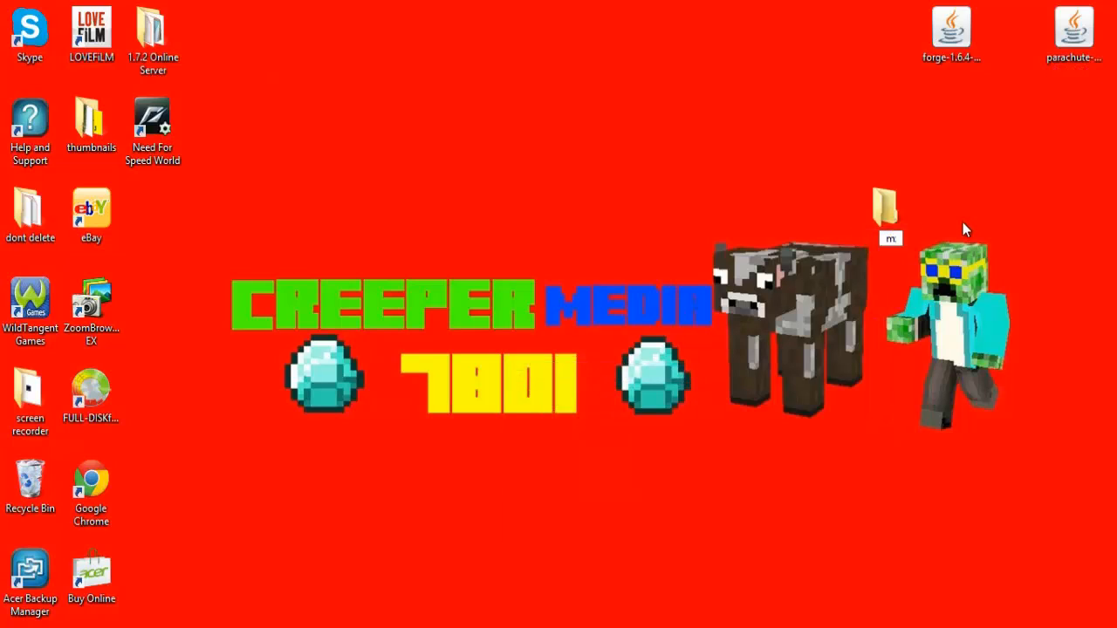
text(od server)
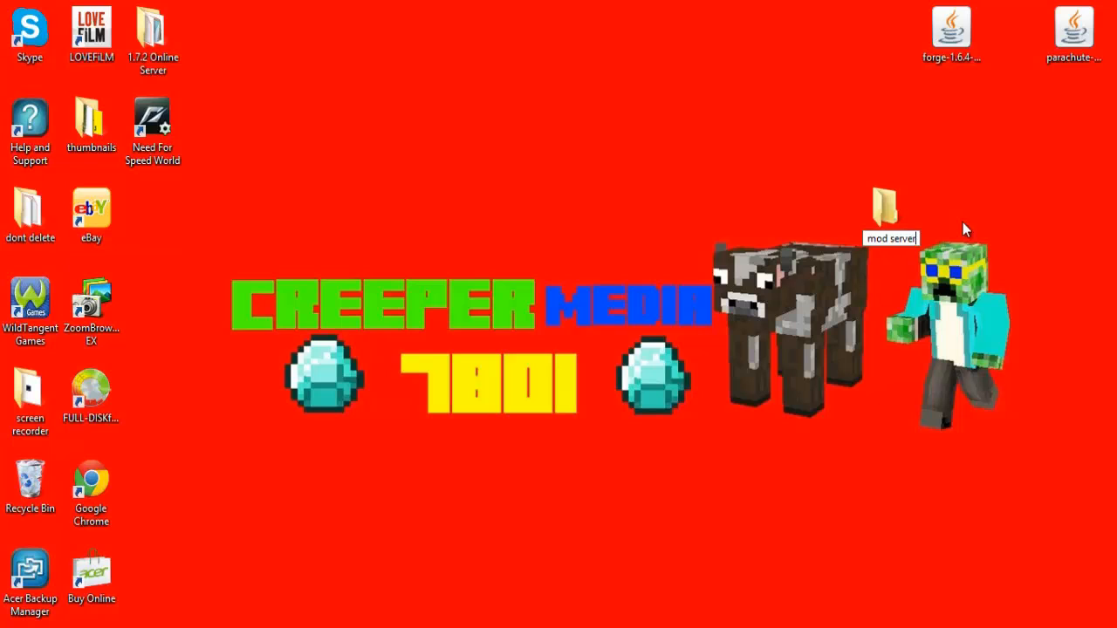
click(888, 213)
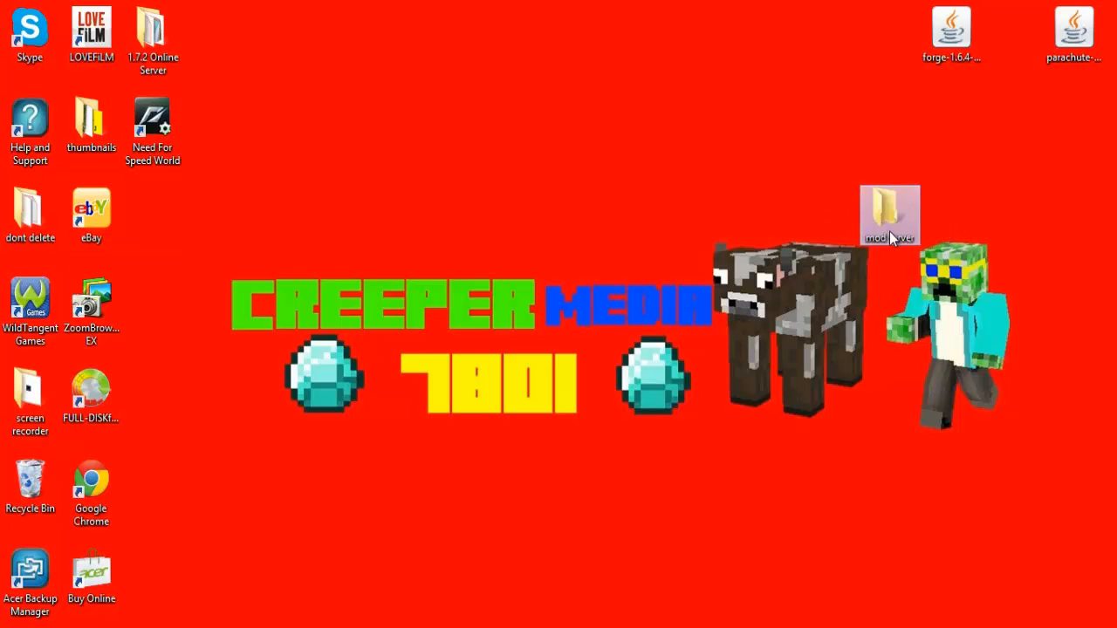
double_click(888, 216)
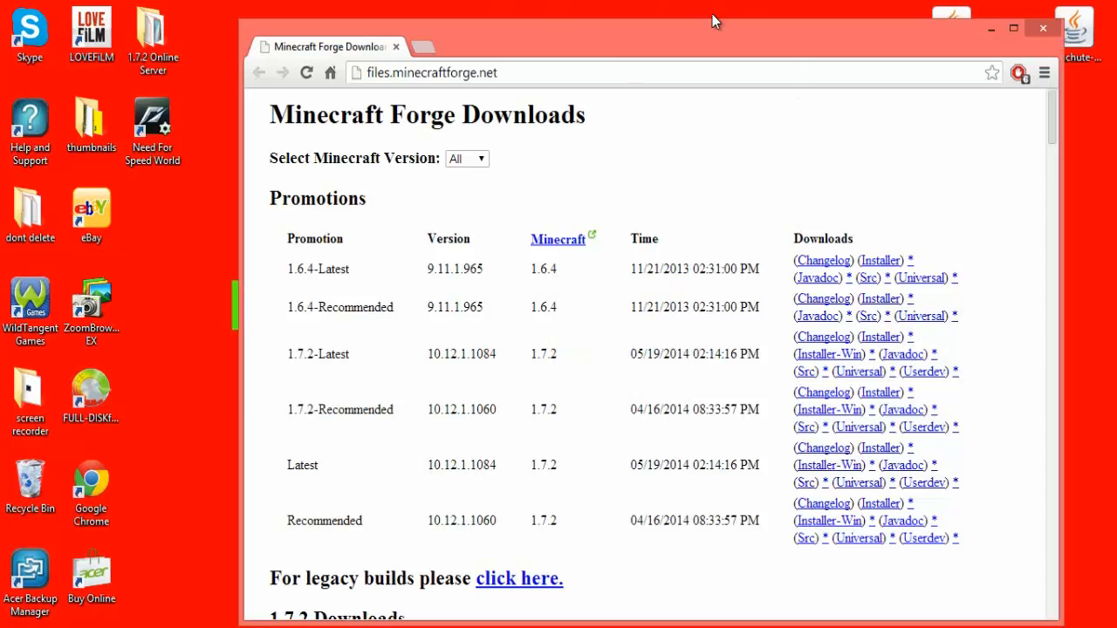
mouse_move(509, 60)
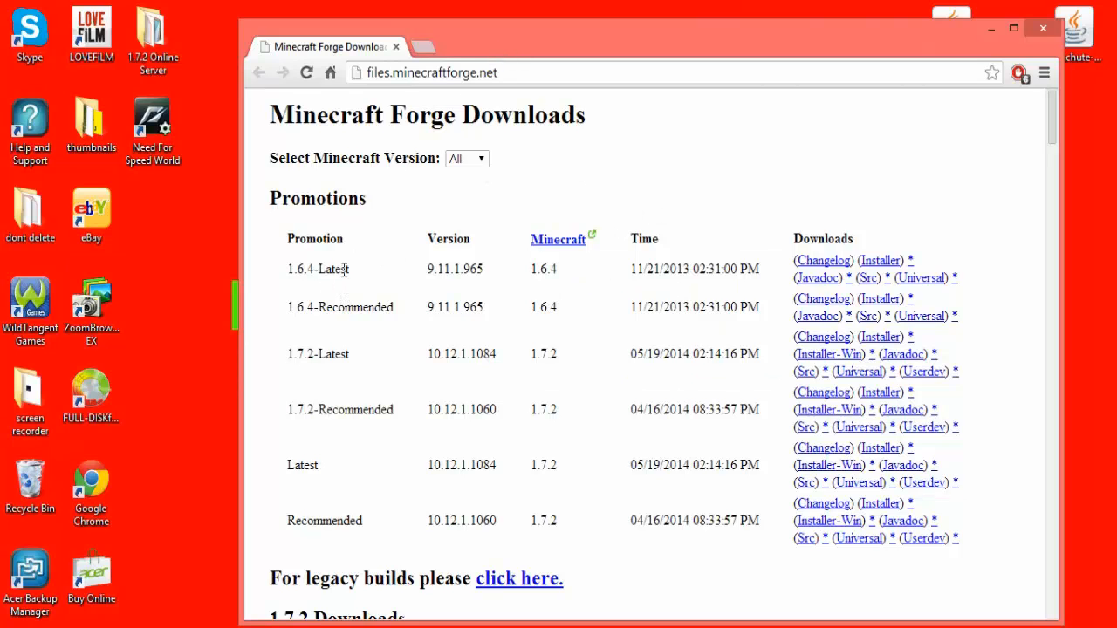
mouse_move(811, 66)
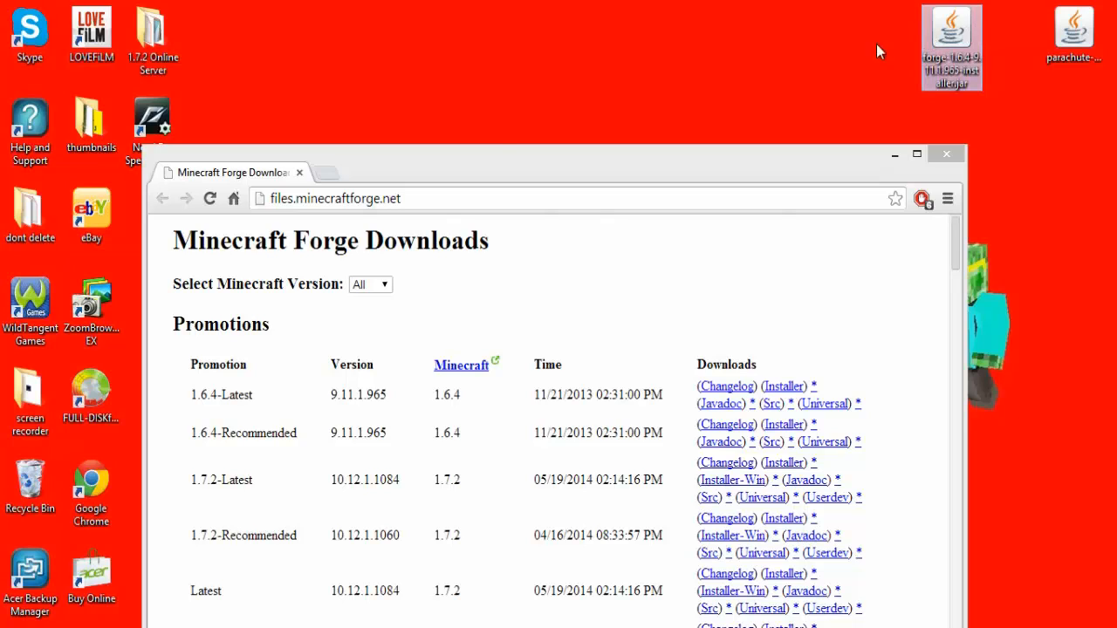
mouse_move(370, 417)
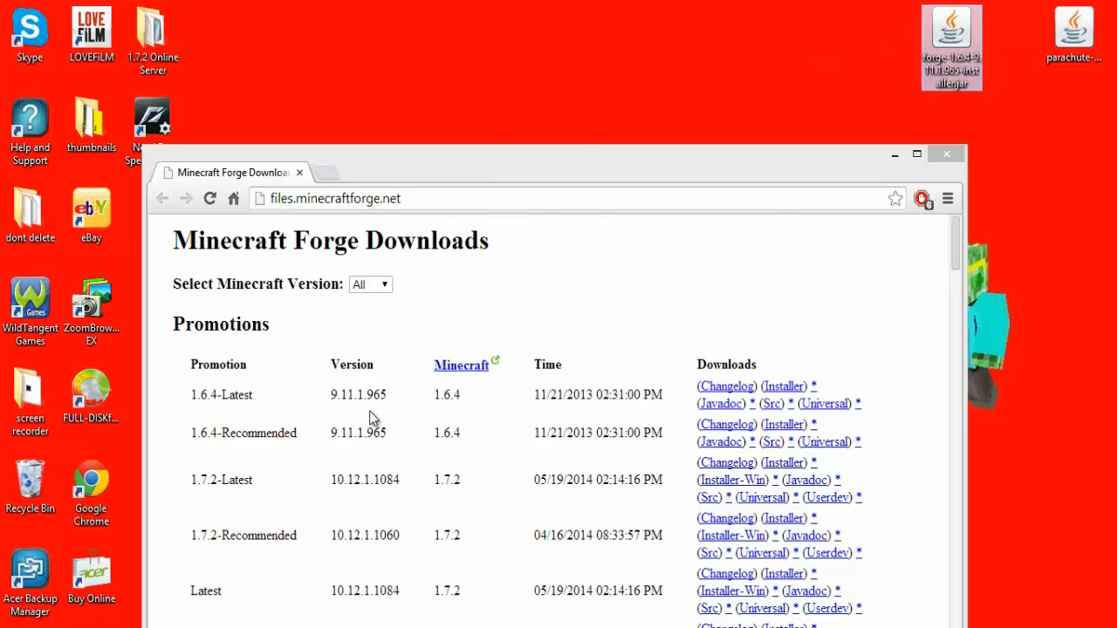
mouse_move(574, 189)
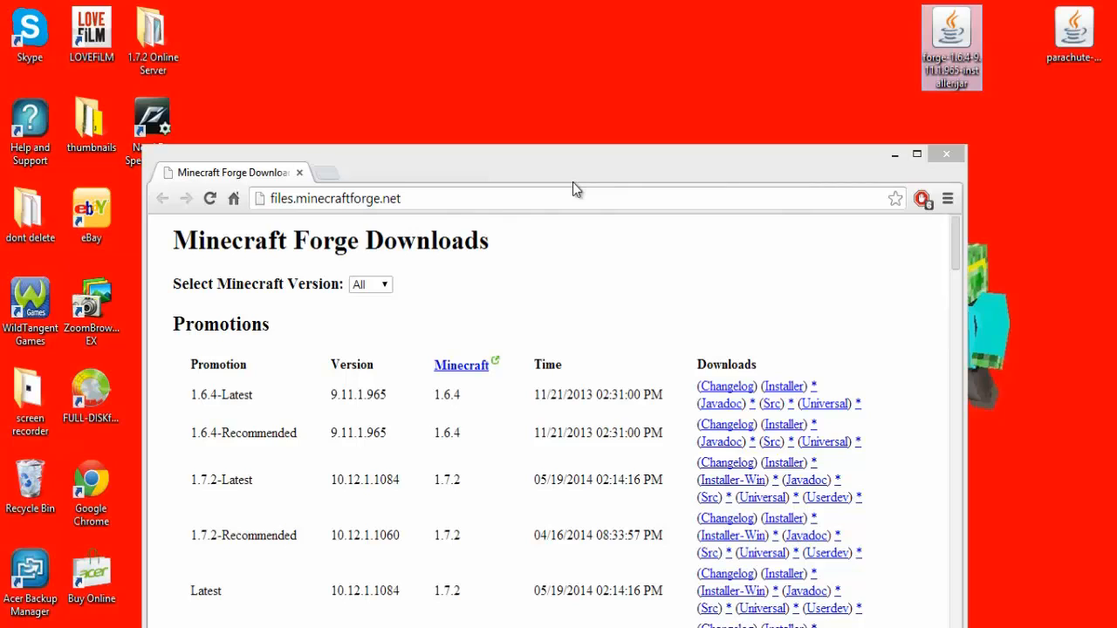
mouse_move(550, 171)
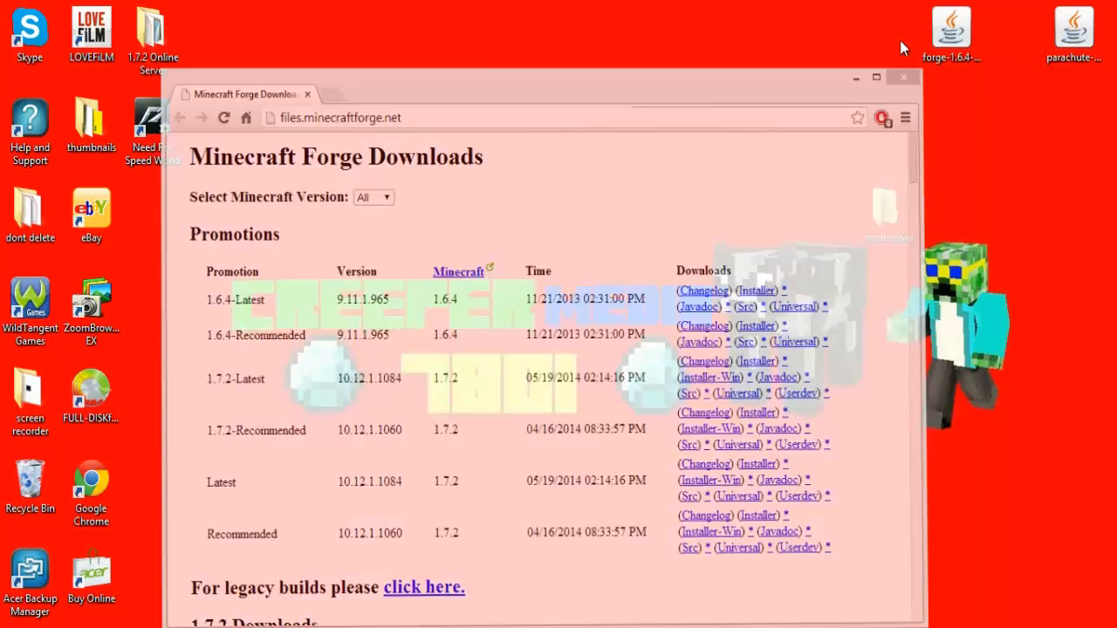
Close the Forge downloads page in Chrome to return to the desktop
click(902, 76)
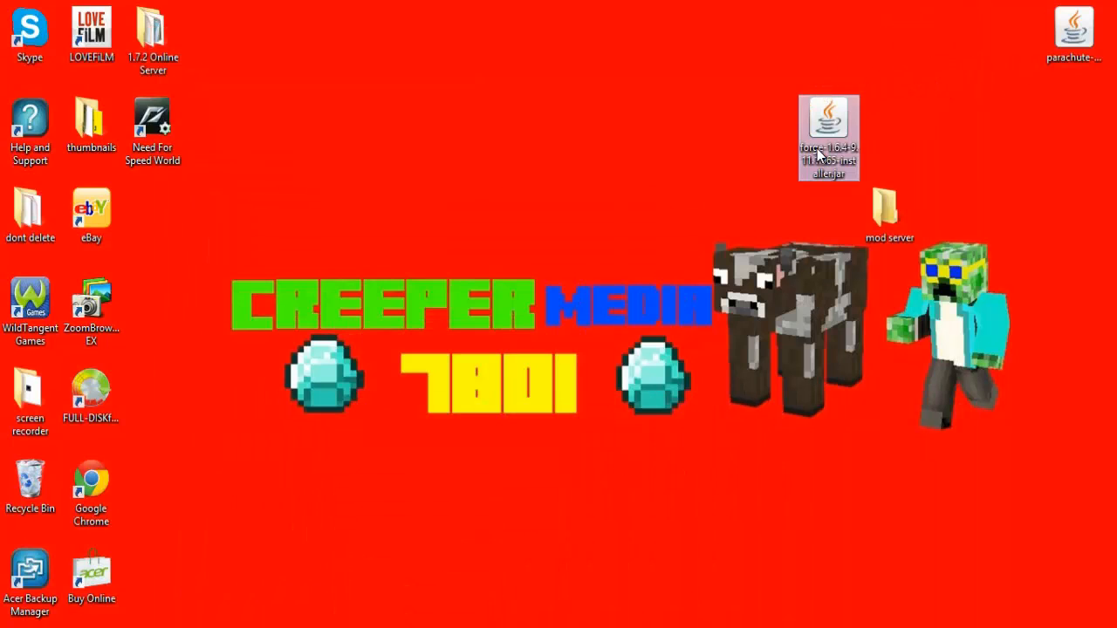
Launch the Forge 1.6.4 installer jar and choose the Install server option
drag(827, 136, 767, 45)
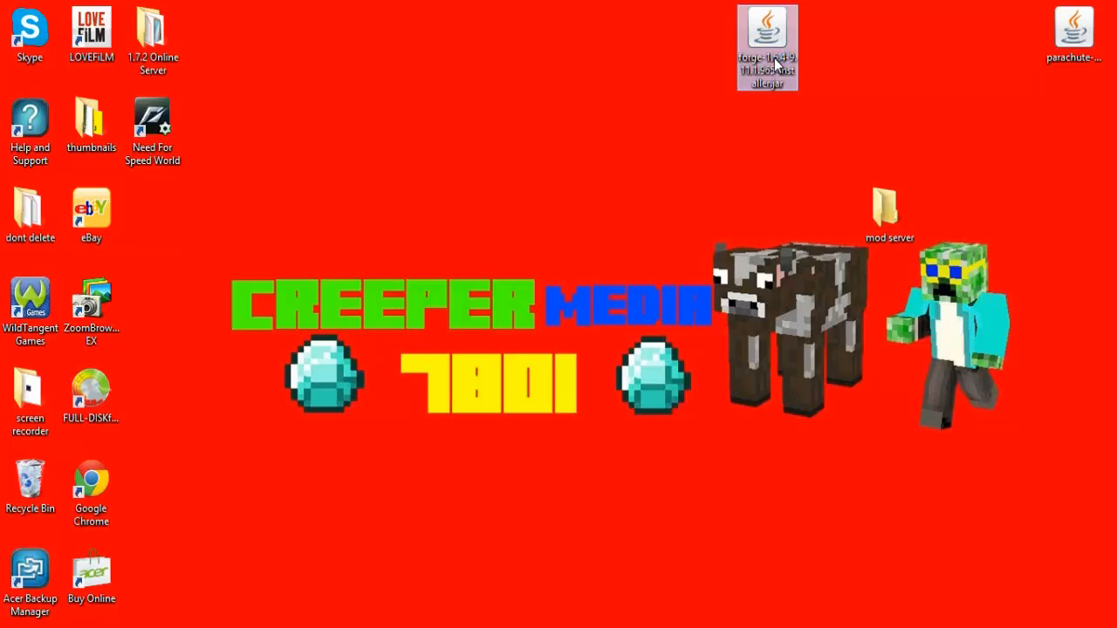
double_click(766, 35)
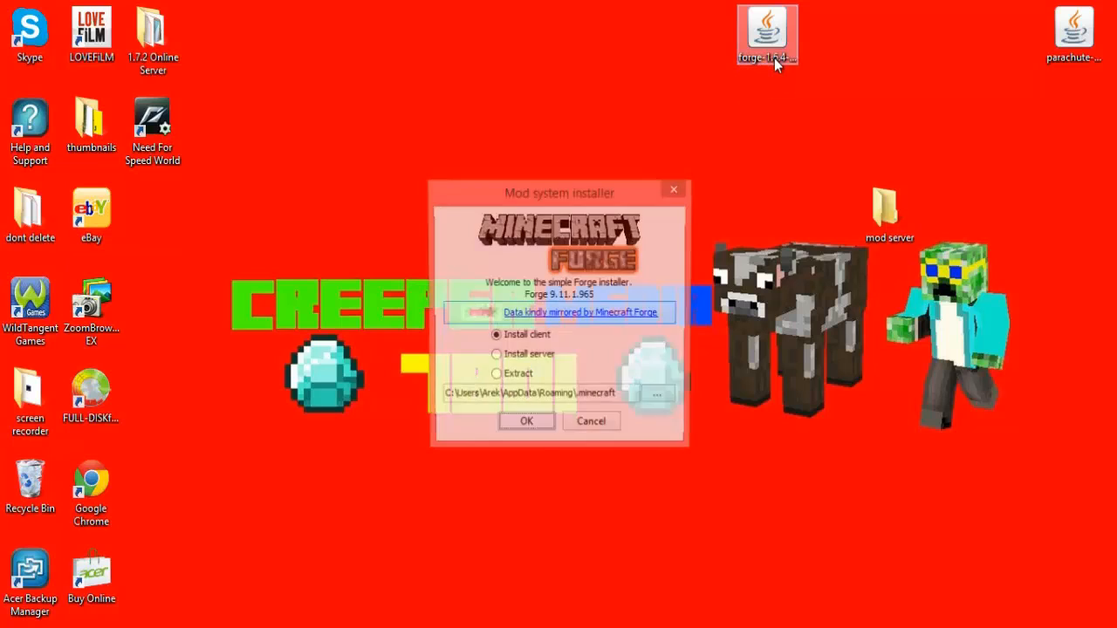
click(495, 356)
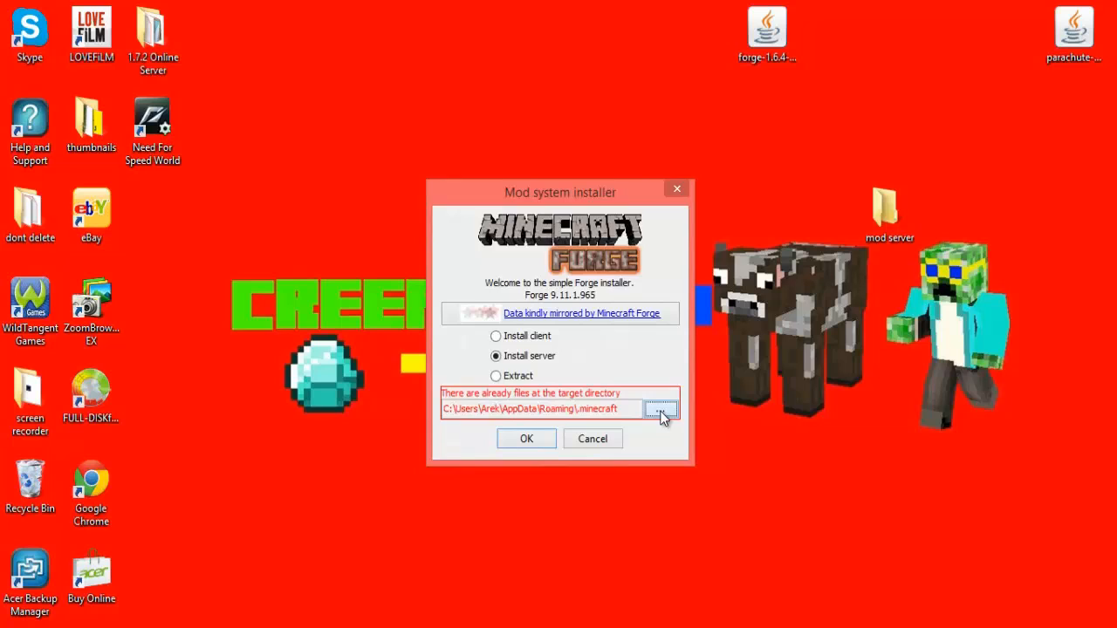
Point the install location to Desktop\mod server and start the server install
click(659, 408)
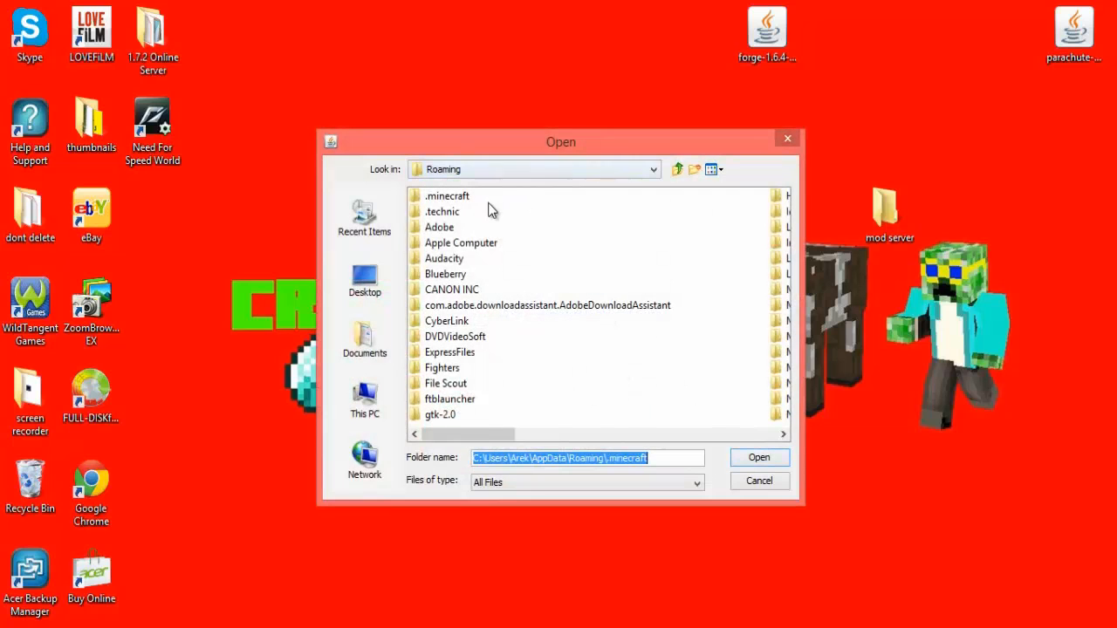
click(653, 169)
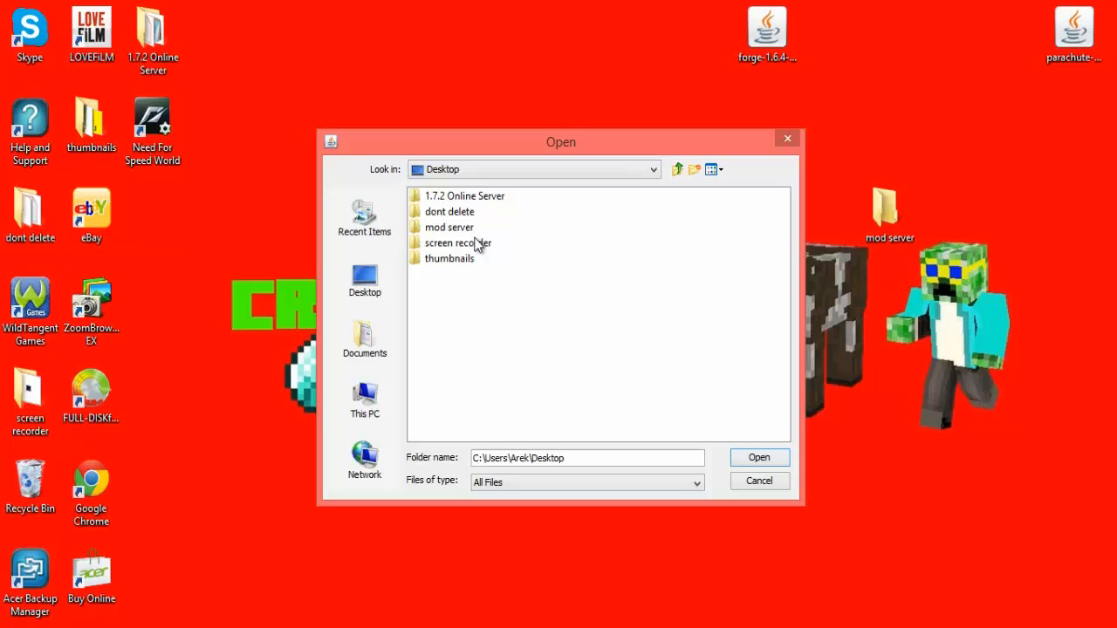
click(450, 227)
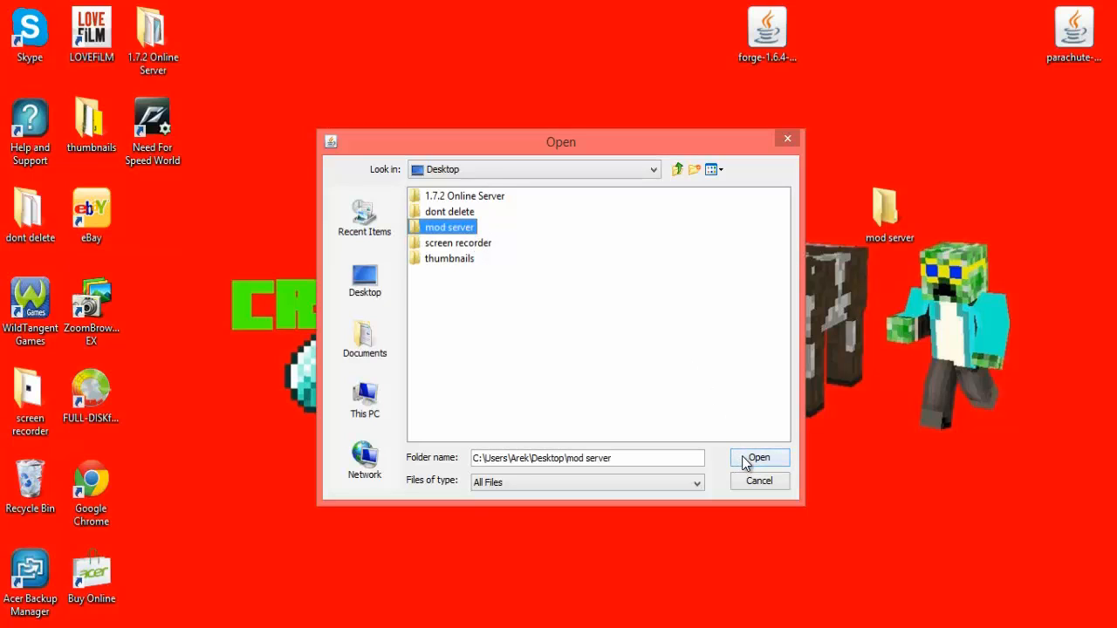
click(758, 458)
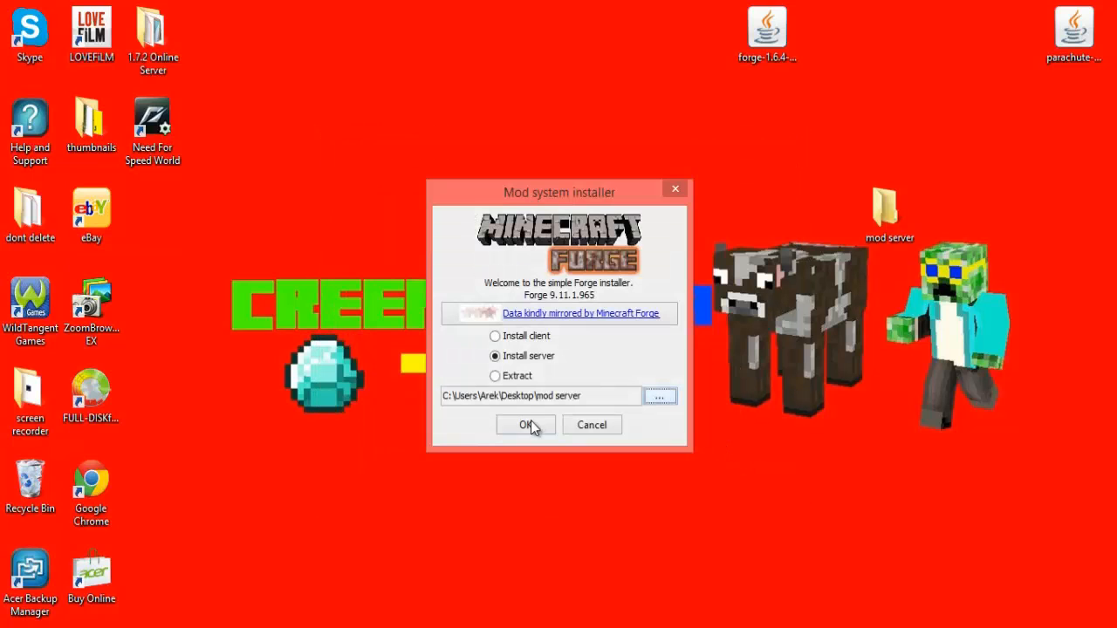
click(524, 426)
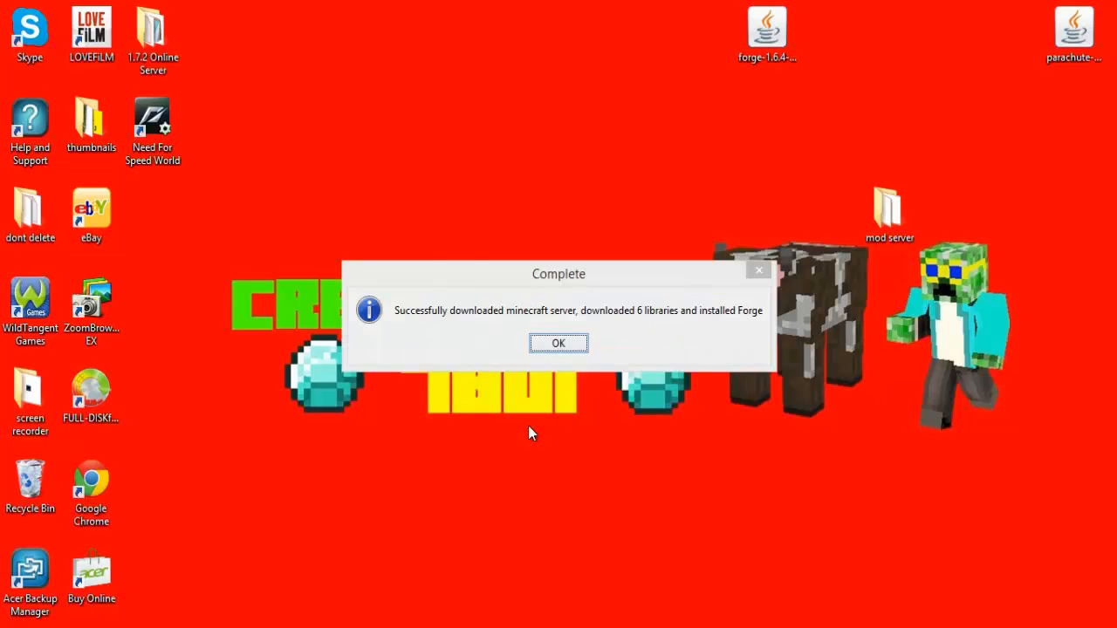
mouse_move(625, 388)
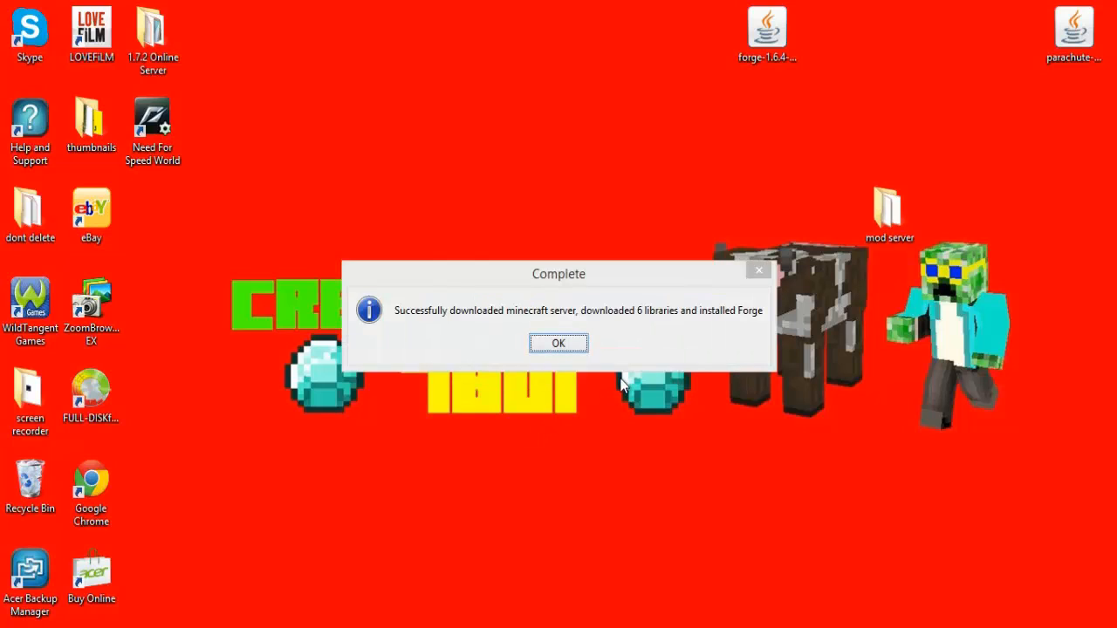
mouse_move(567, 293)
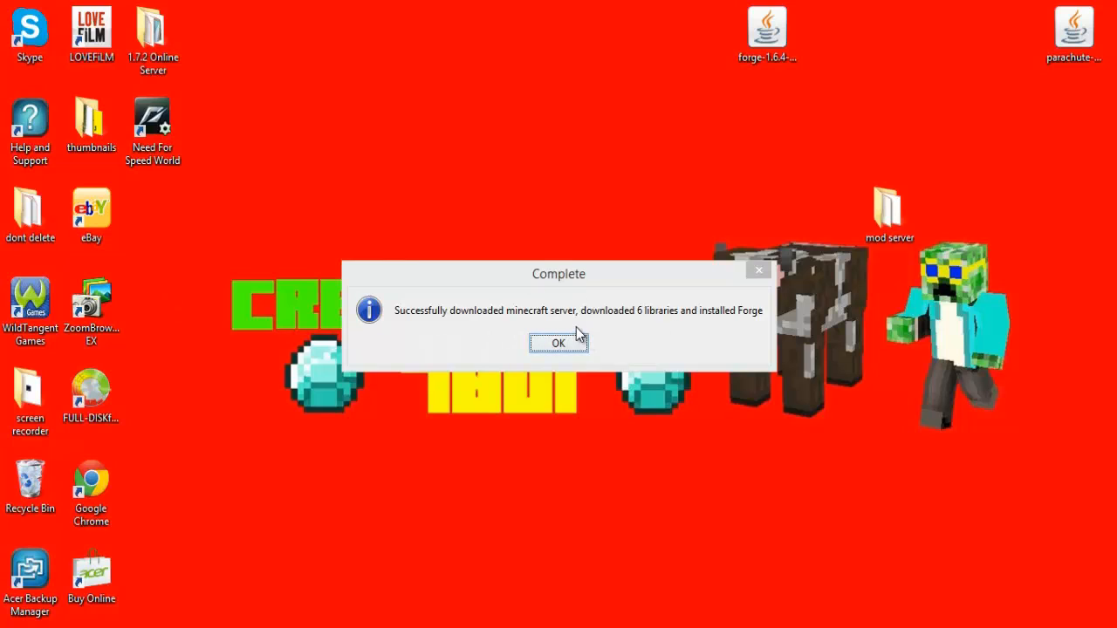
mouse_move(689, 326)
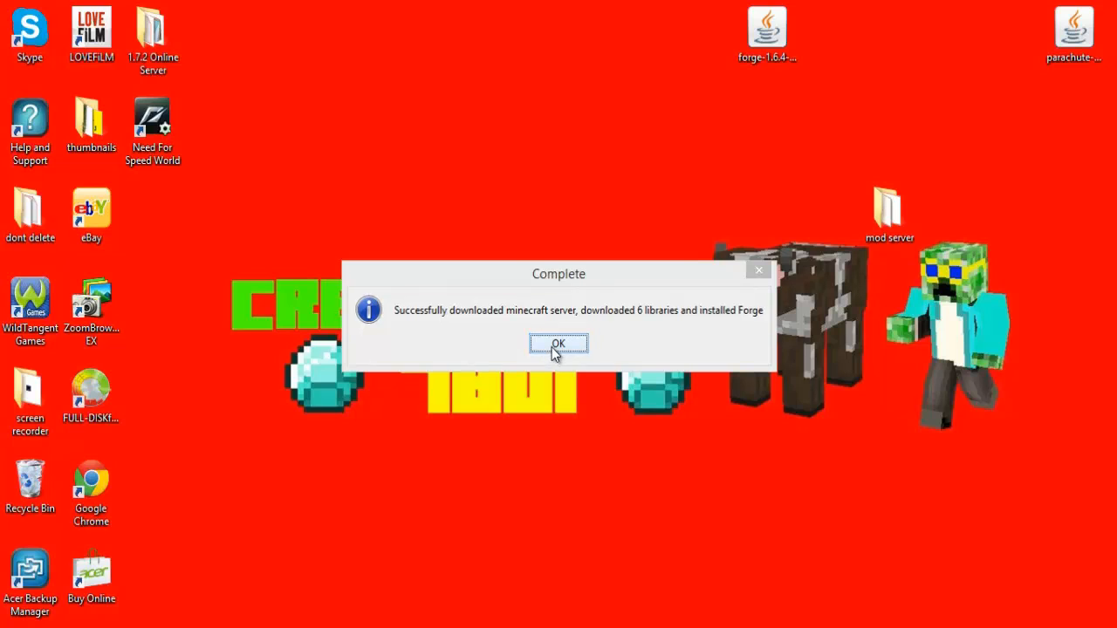
Dismiss the install-complete message and run minecraft_server.1.6.4.jar from the mod server folder
click(558, 342)
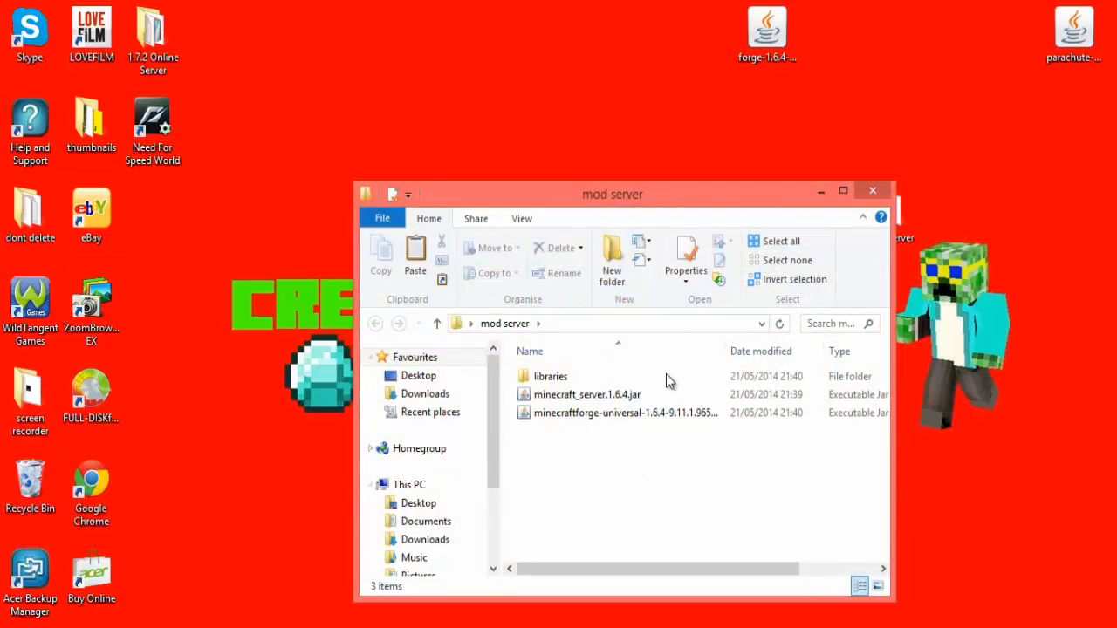
mouse_move(619, 506)
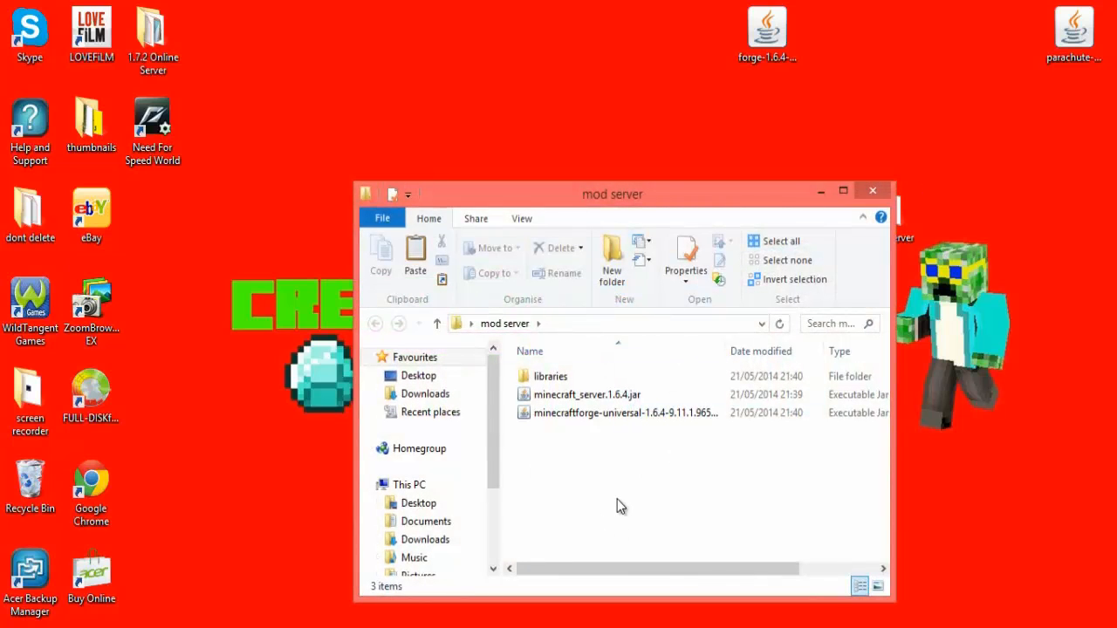
click(587, 395)
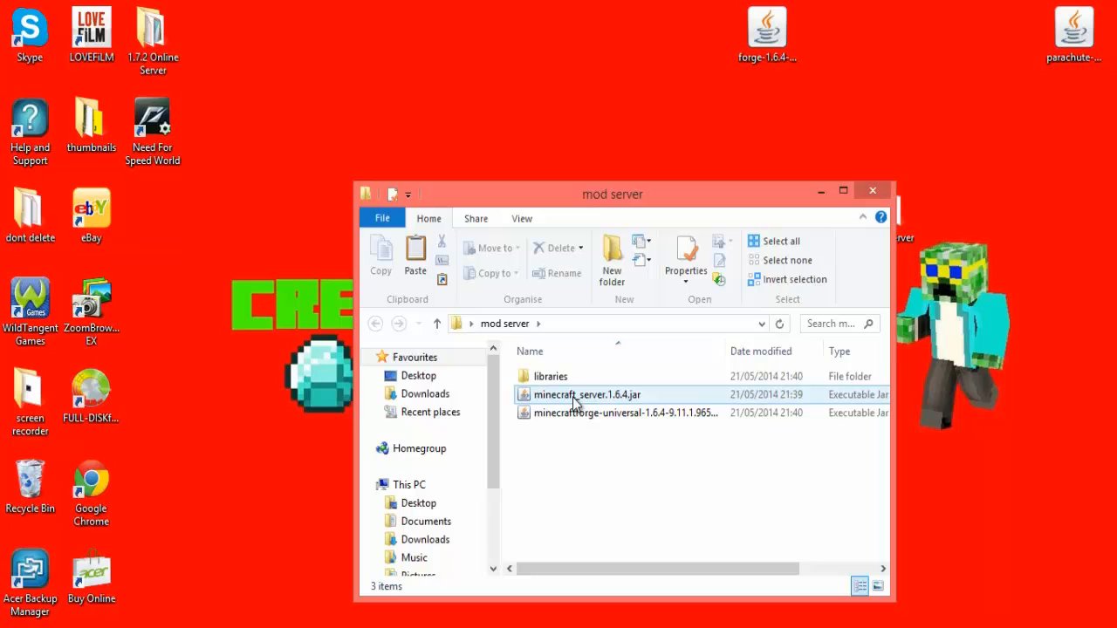
click(619, 412)
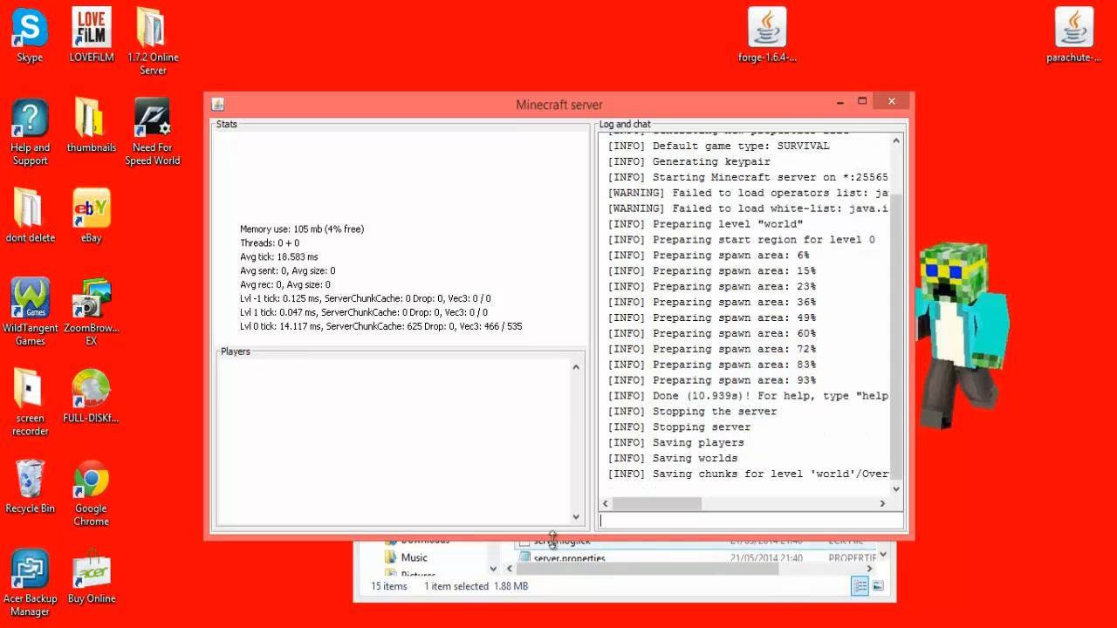
mouse_move(1016, 583)
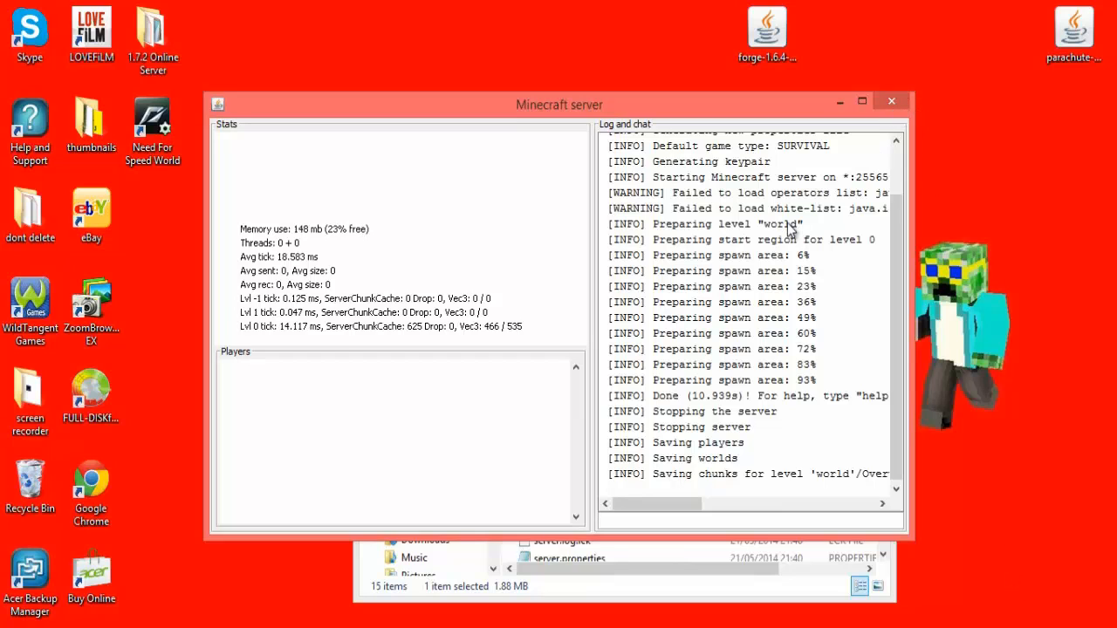
Scroll through the generated server files and open ops.txt for editing
scroll(down, 3)
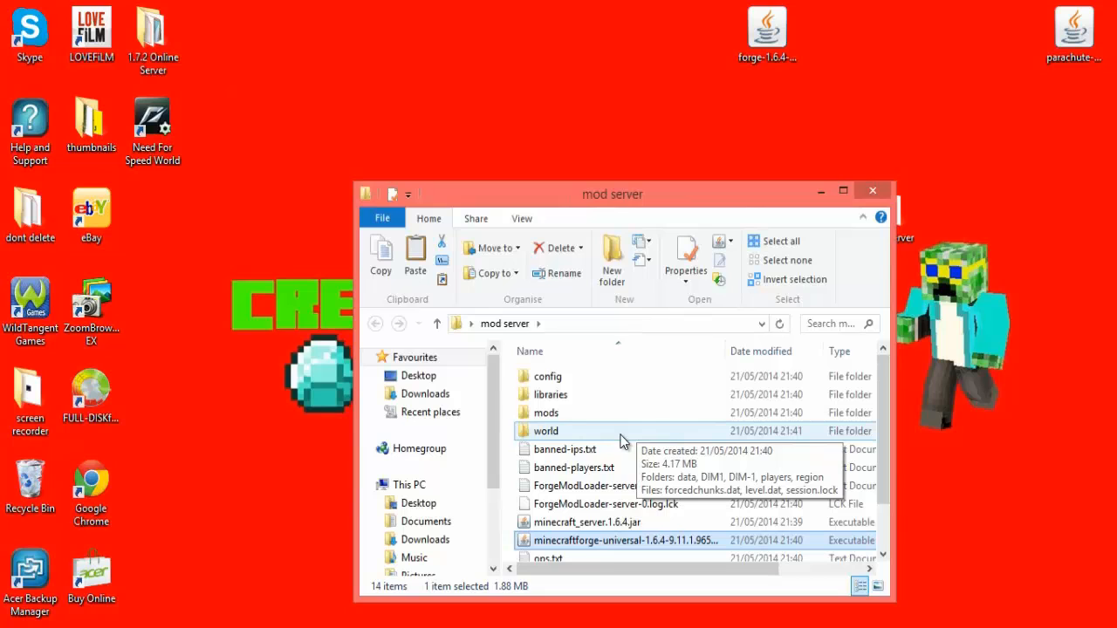
scroll(down, 3)
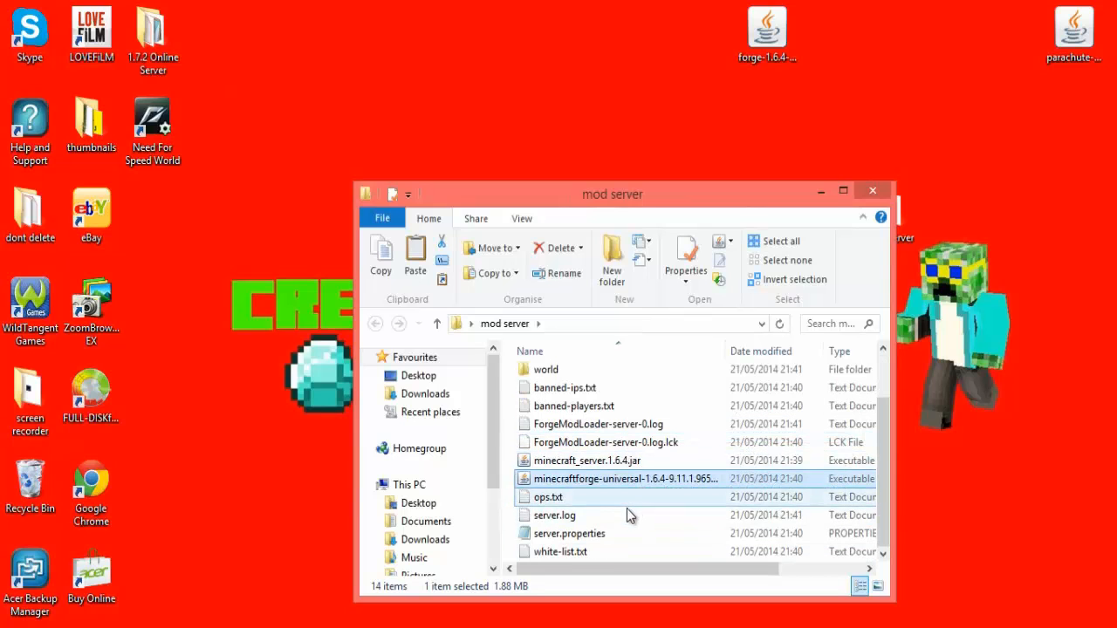
click(548, 495)
text(cr)
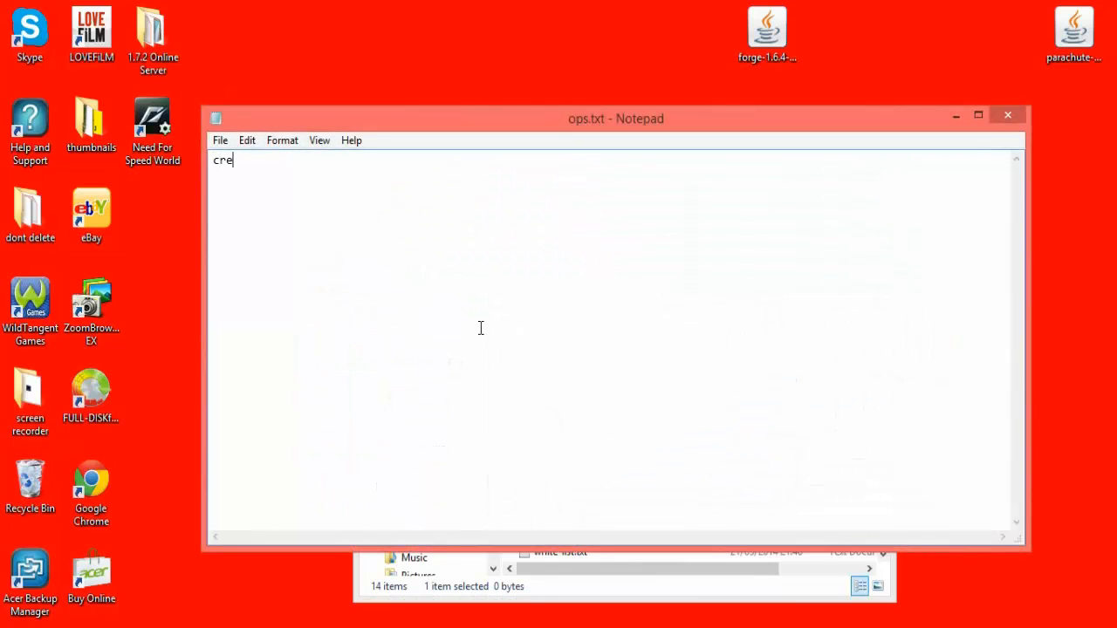
Enter the username creepermedia7801 in ops.txt and return to the mod server folder
text(epermedia)
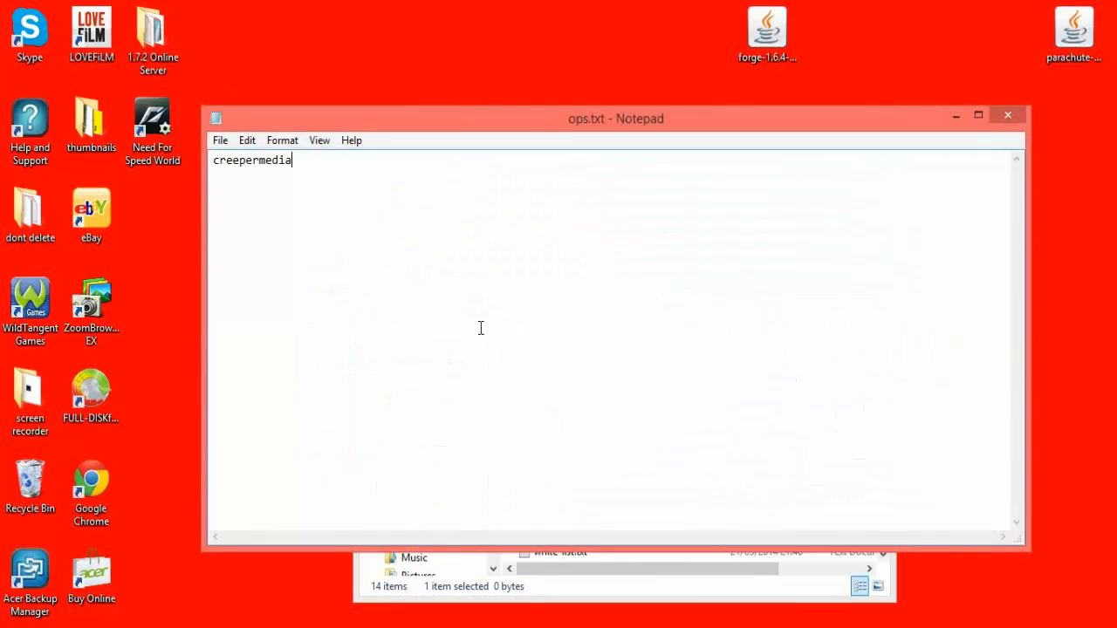
text(7801)
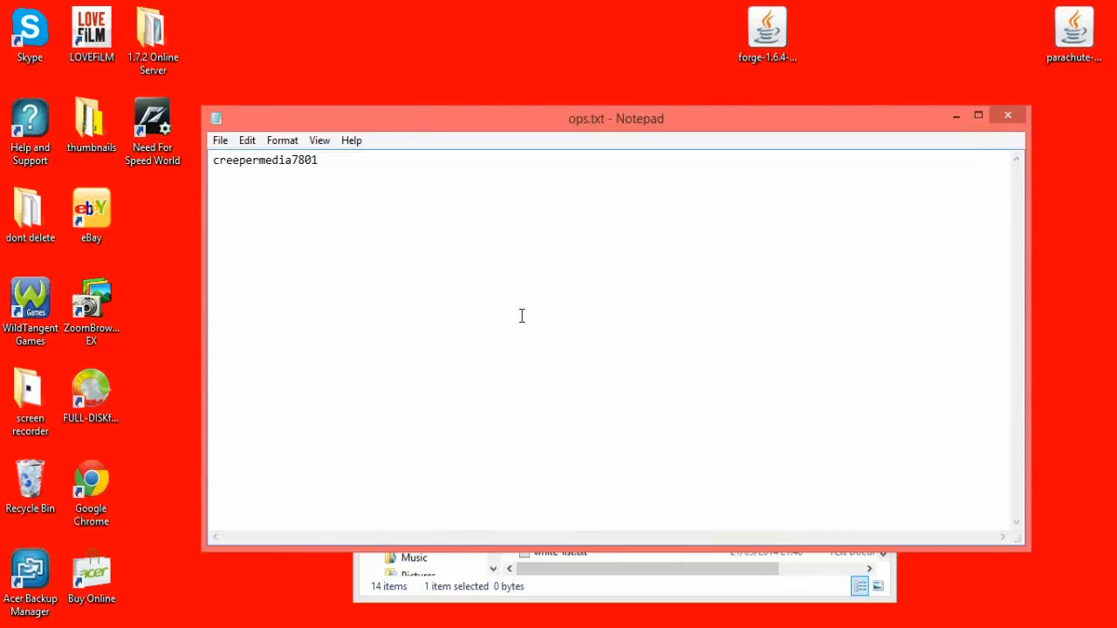
click(1009, 116)
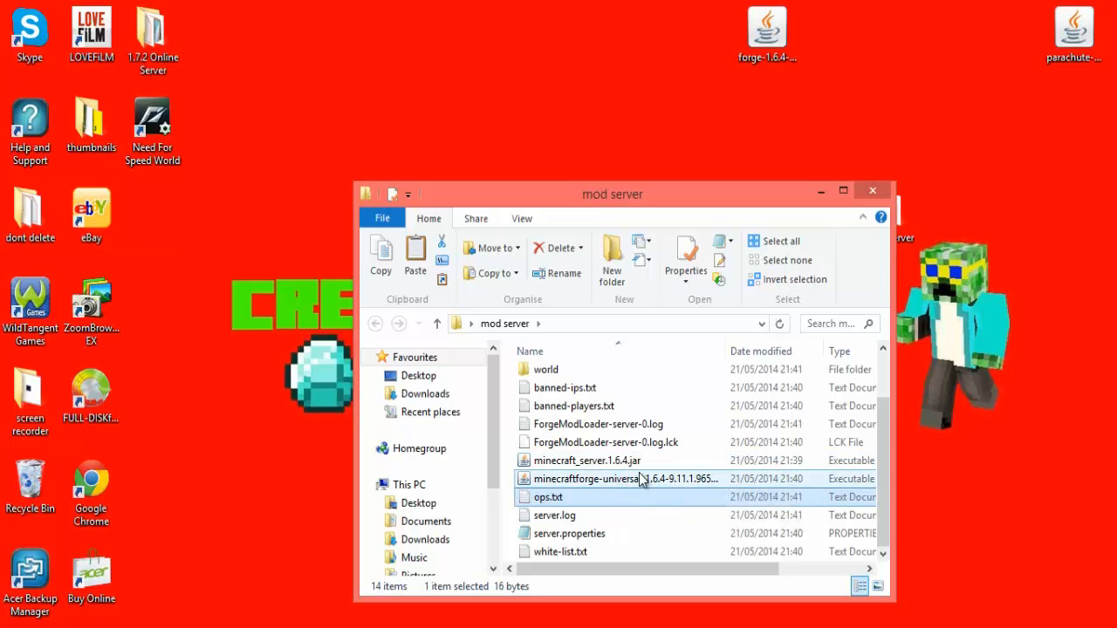
Edit server.properties so the motd reads Test Server
double_click(569, 534)
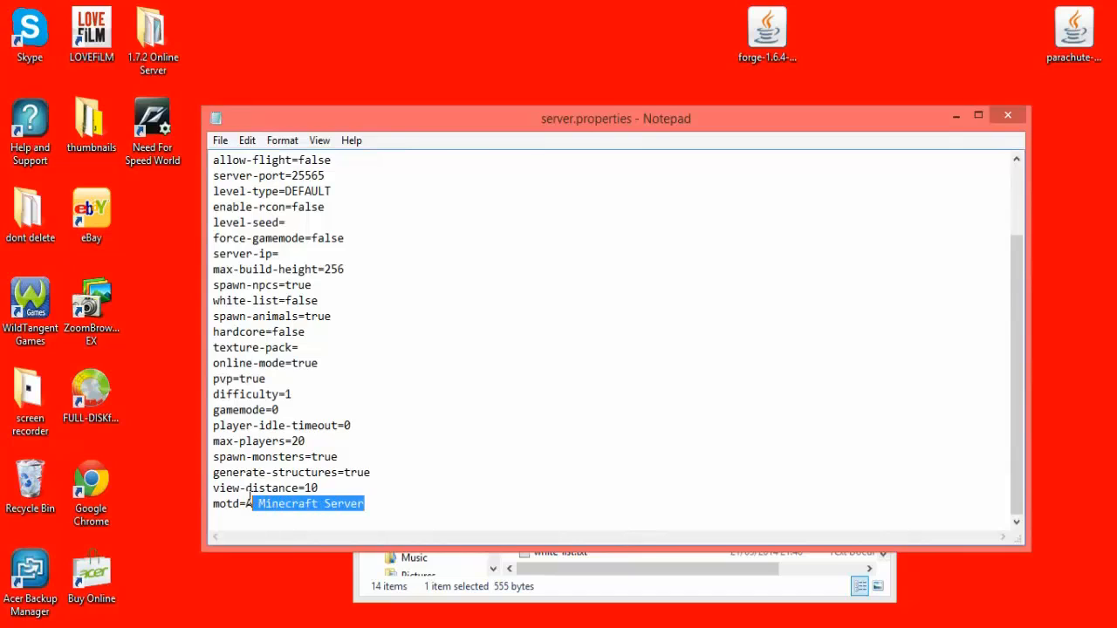
text(Test)
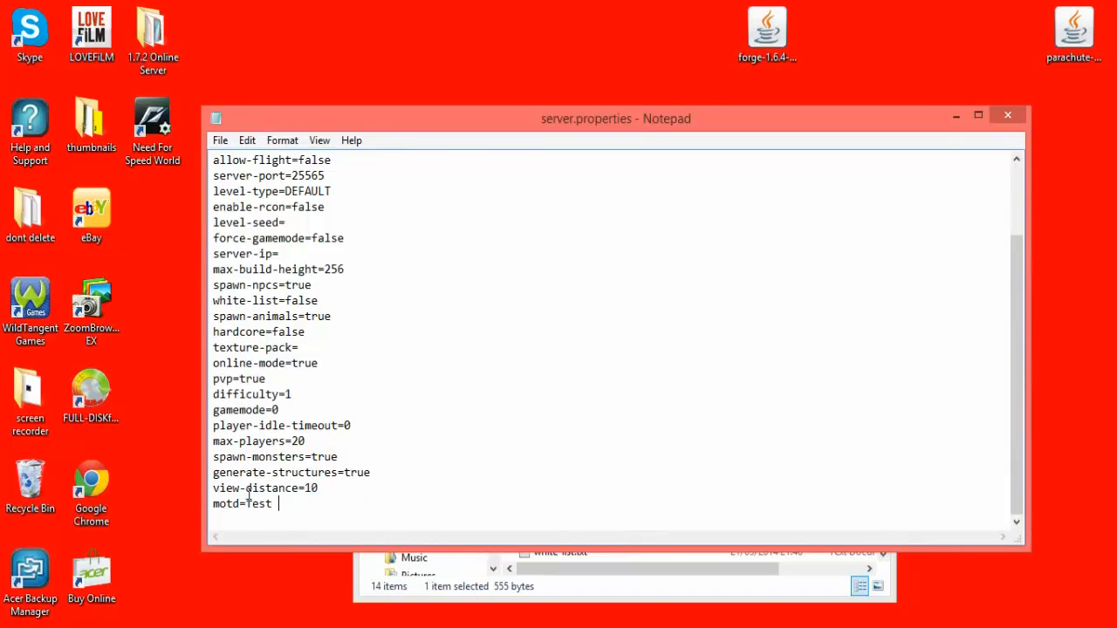
text(Server)
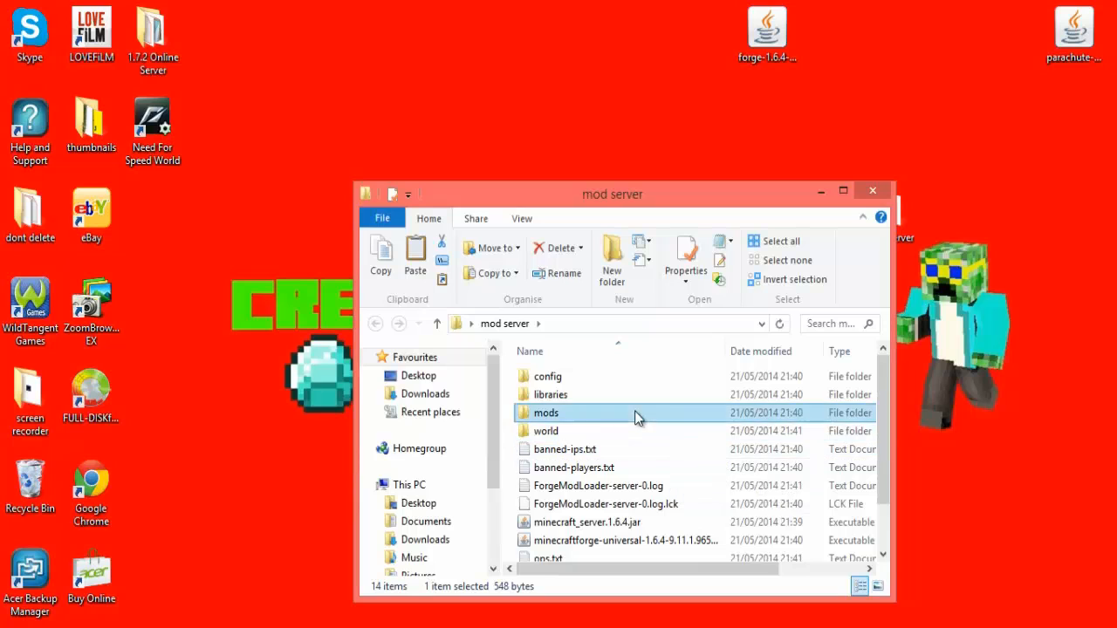
Drag the parachute mod jar from the desktop into the server's mods folder
double_click(545, 412)
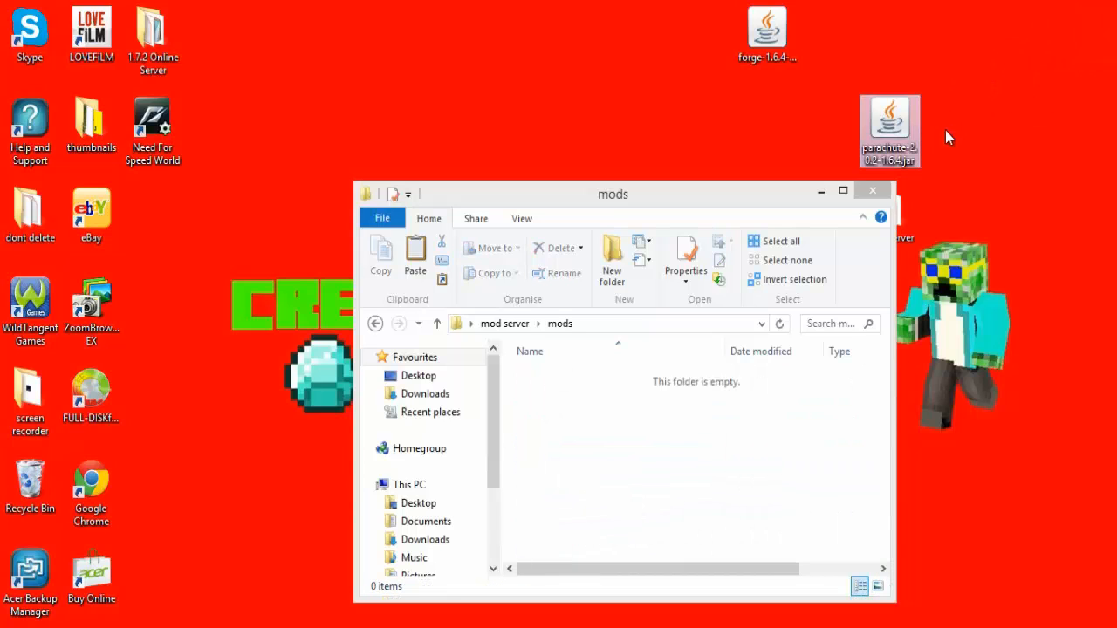
mouse_move(904, 130)
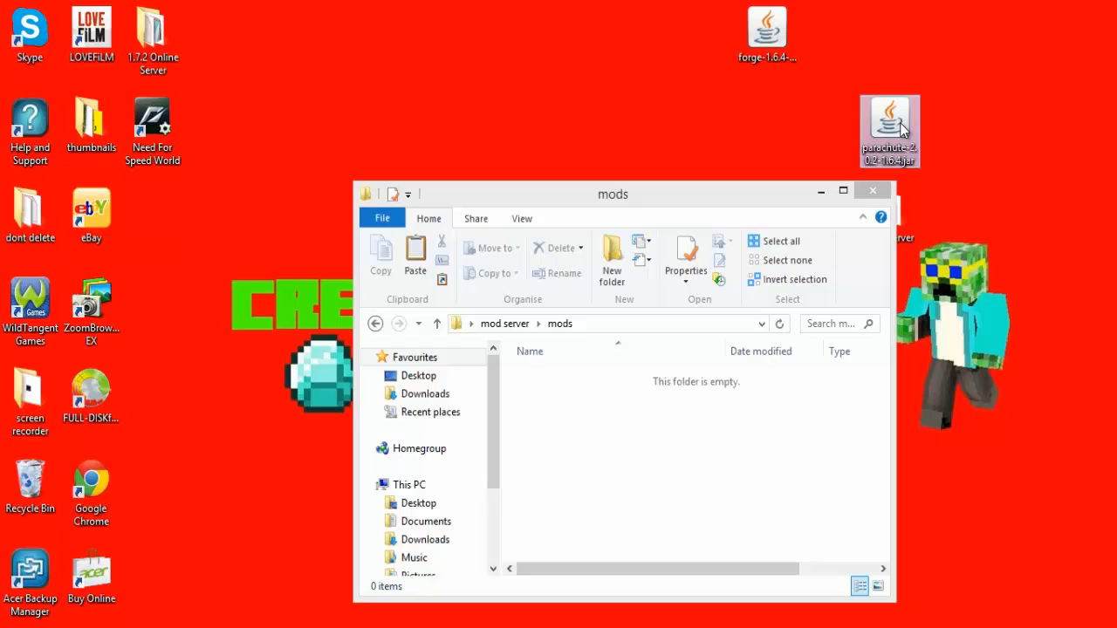
drag(890, 131, 1013, 311)
text(%)
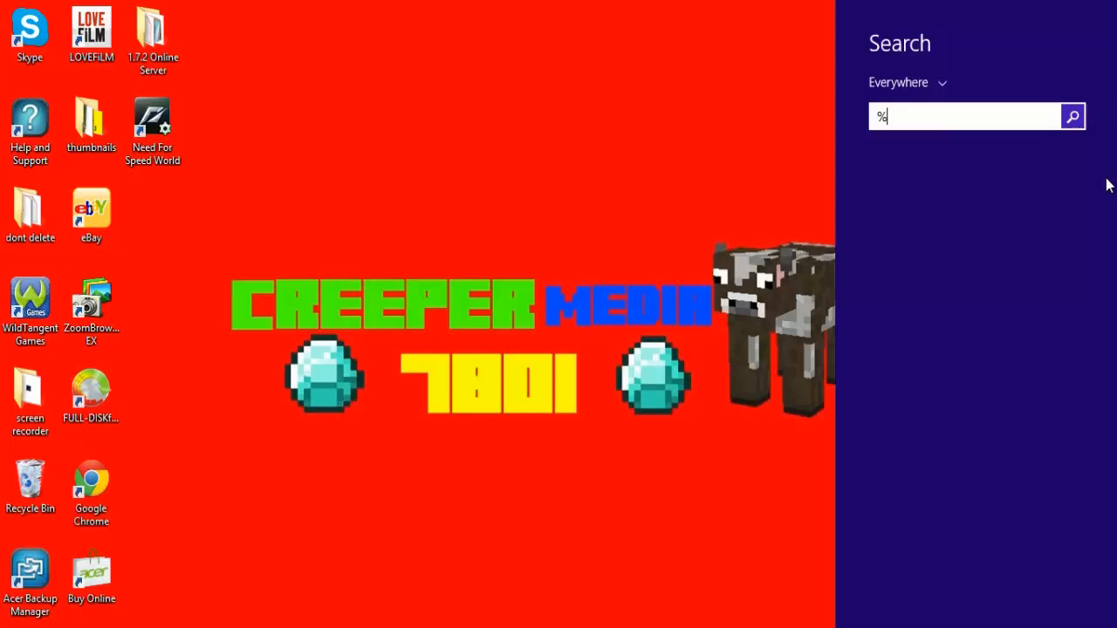
Search appdata and browse into .minecraft to open the client's mods folder
text(appdata)
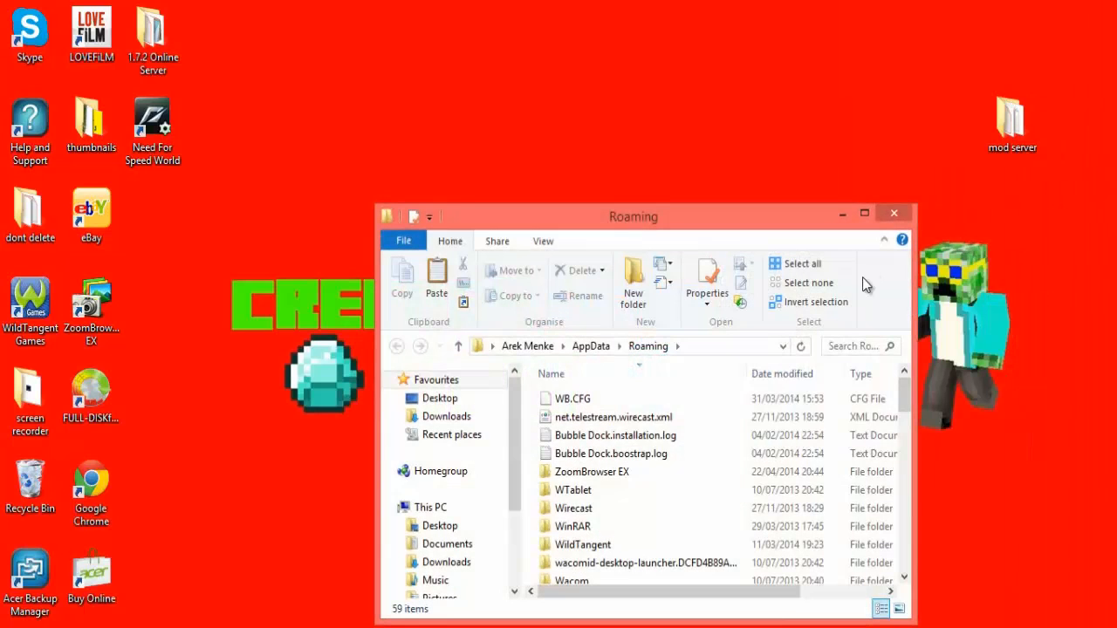
click(576, 574)
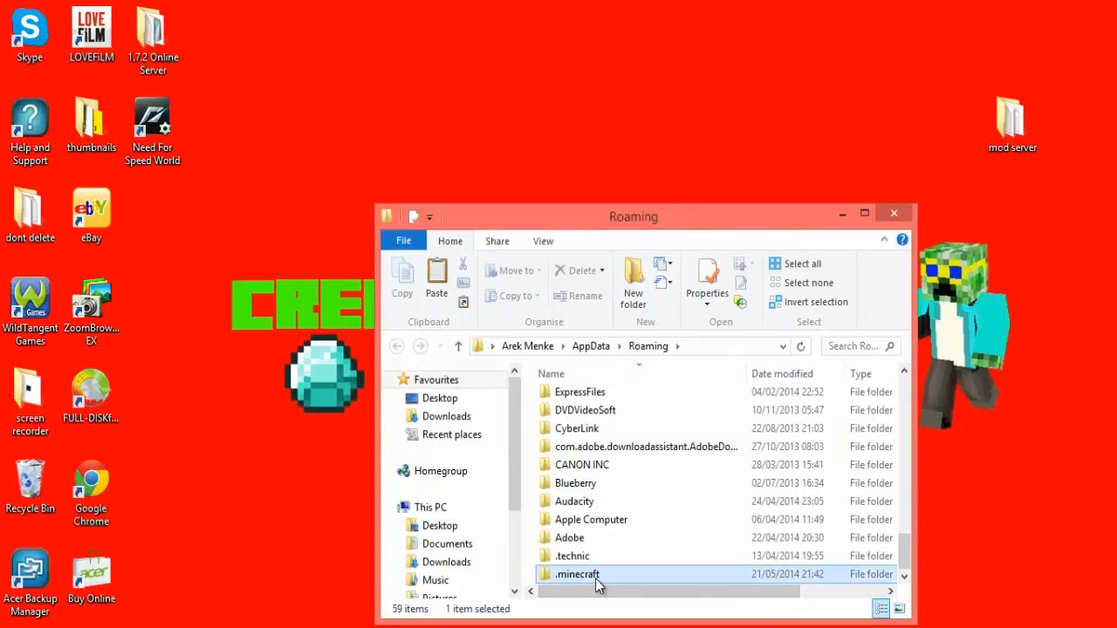
double_click(576, 574)
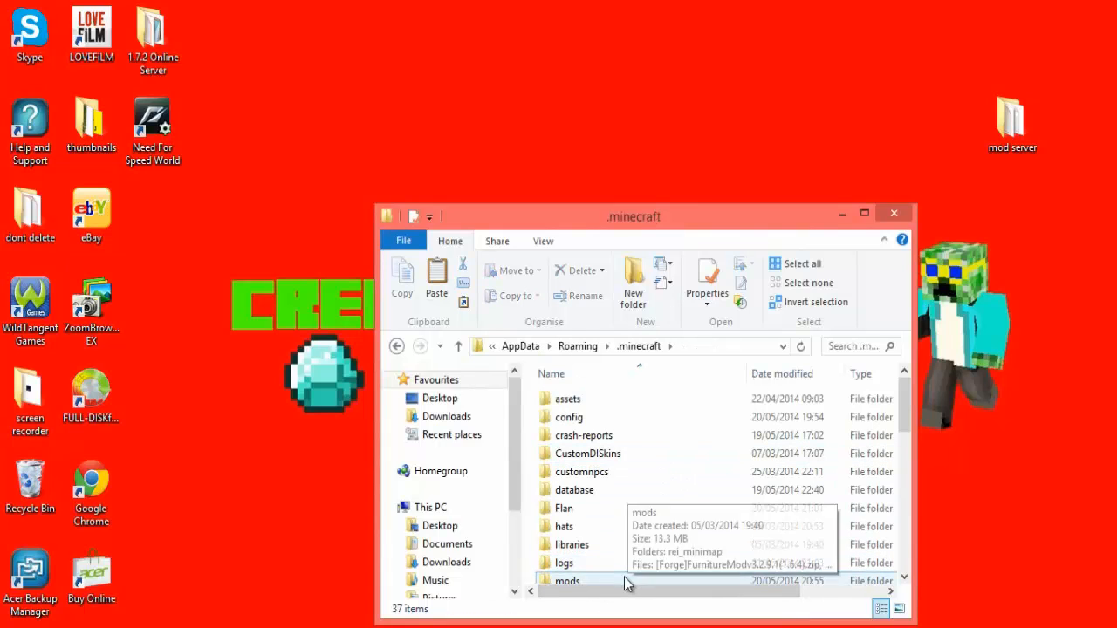
double_click(567, 579)
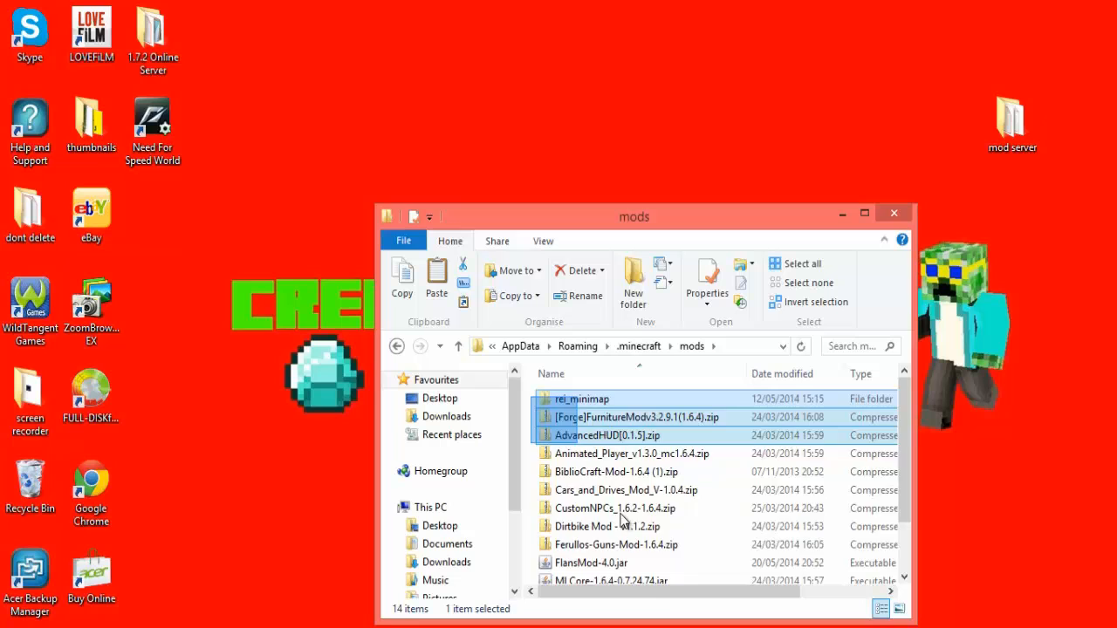
scroll(down, 3)
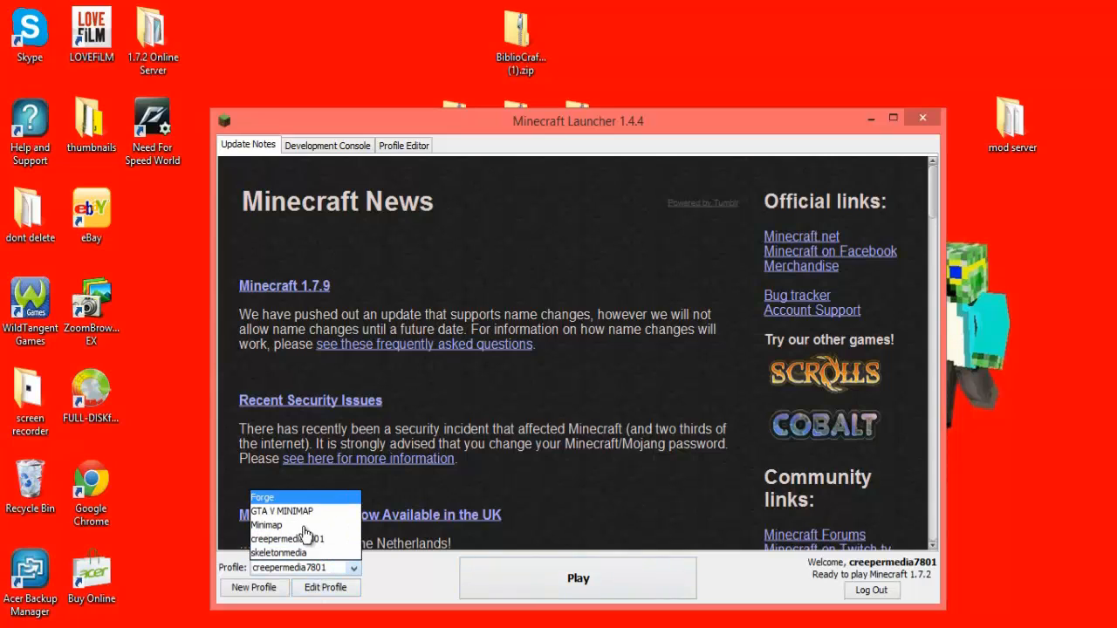
Select the Forge 1.6.4 profile in the launcher and start the game
click(262, 497)
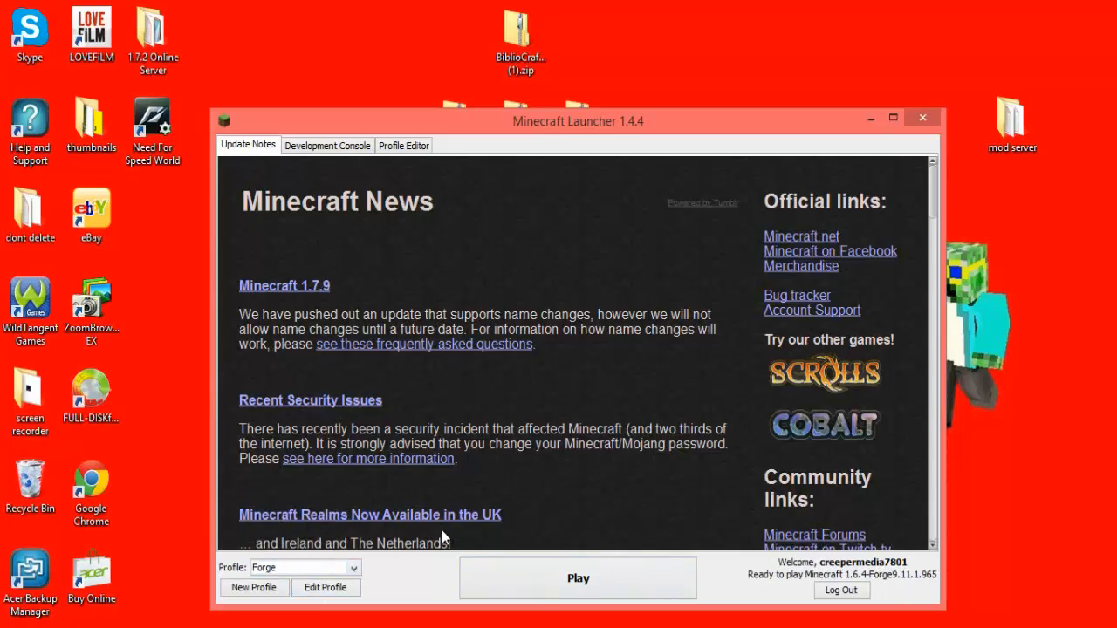
mouse_move(457, 555)
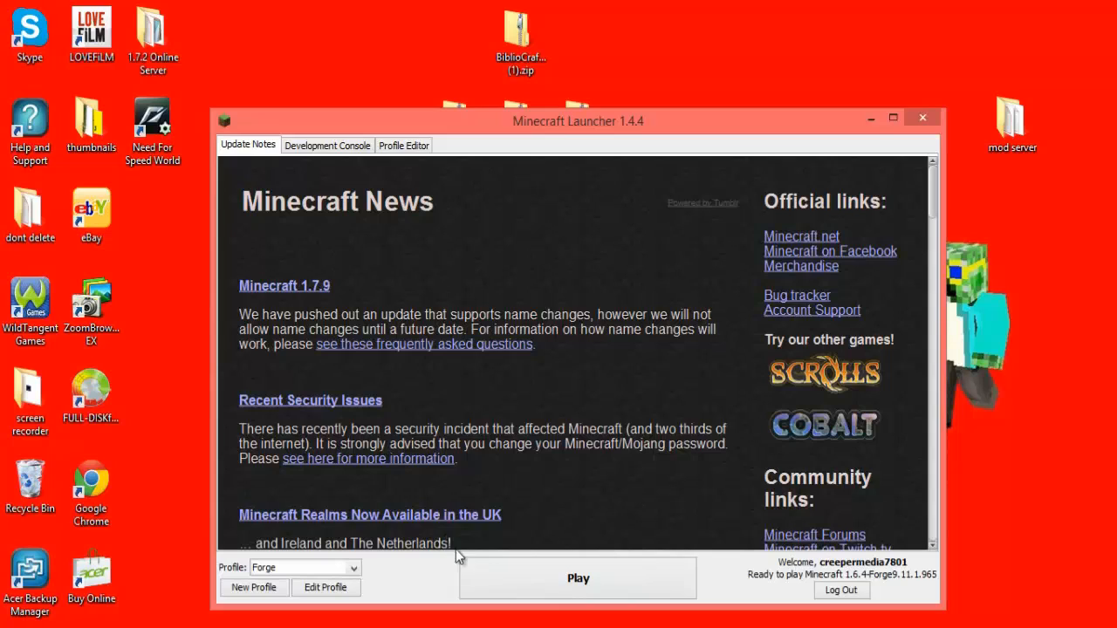
click(577, 577)
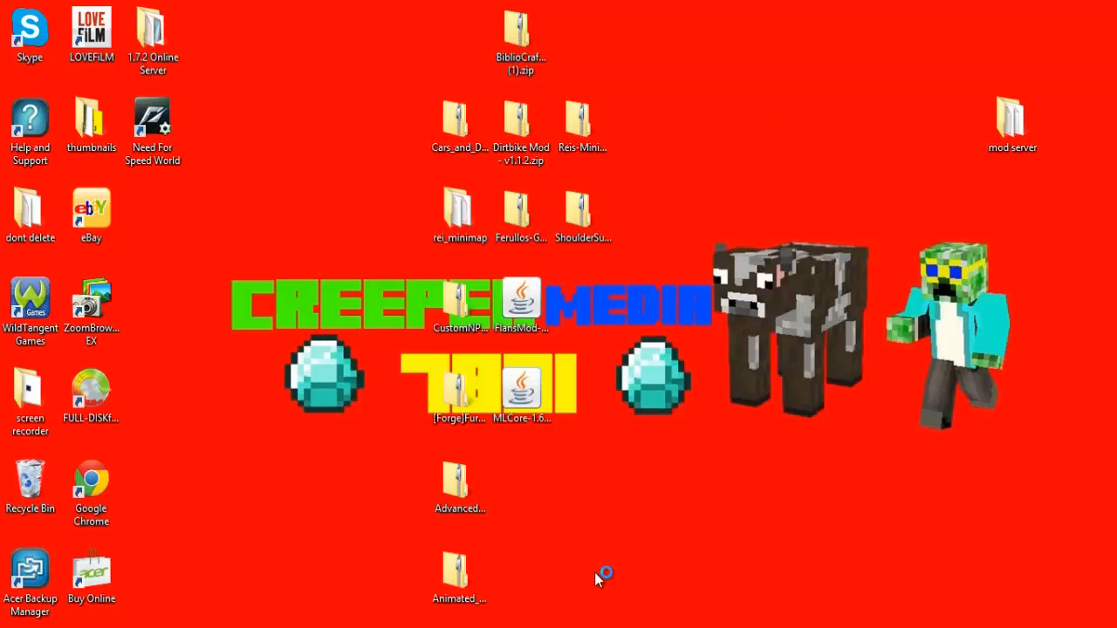
mouse_move(600, 579)
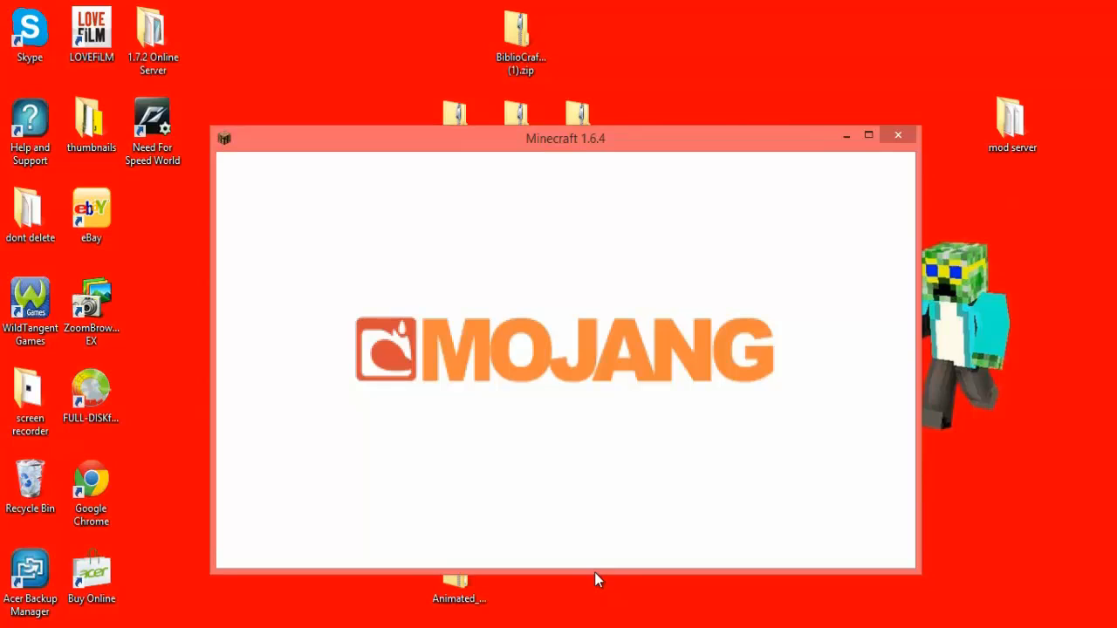
mouse_move(597, 580)
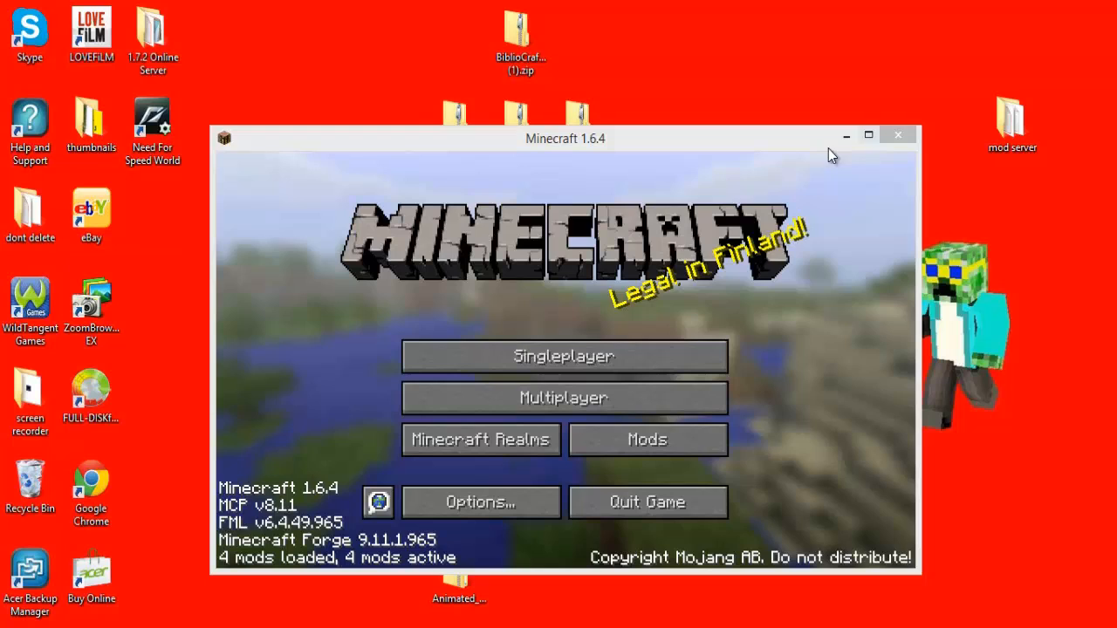
mouse_move(659, 307)
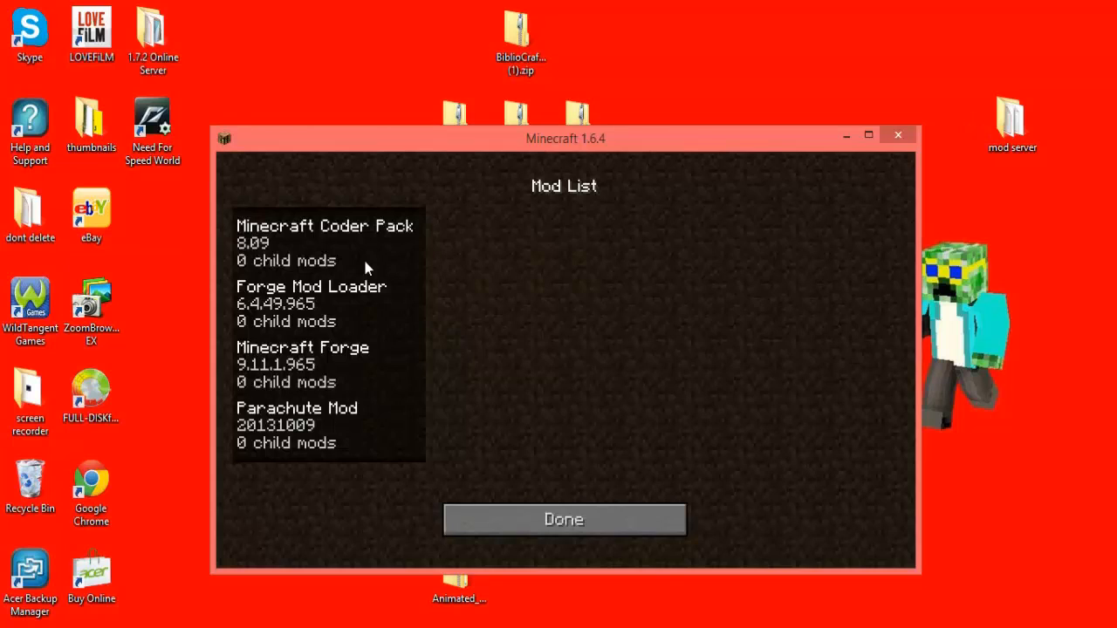
Confirm Parachute Mod appears in the Mods list, then show the multiplayer server list with Test Server
click(297, 426)
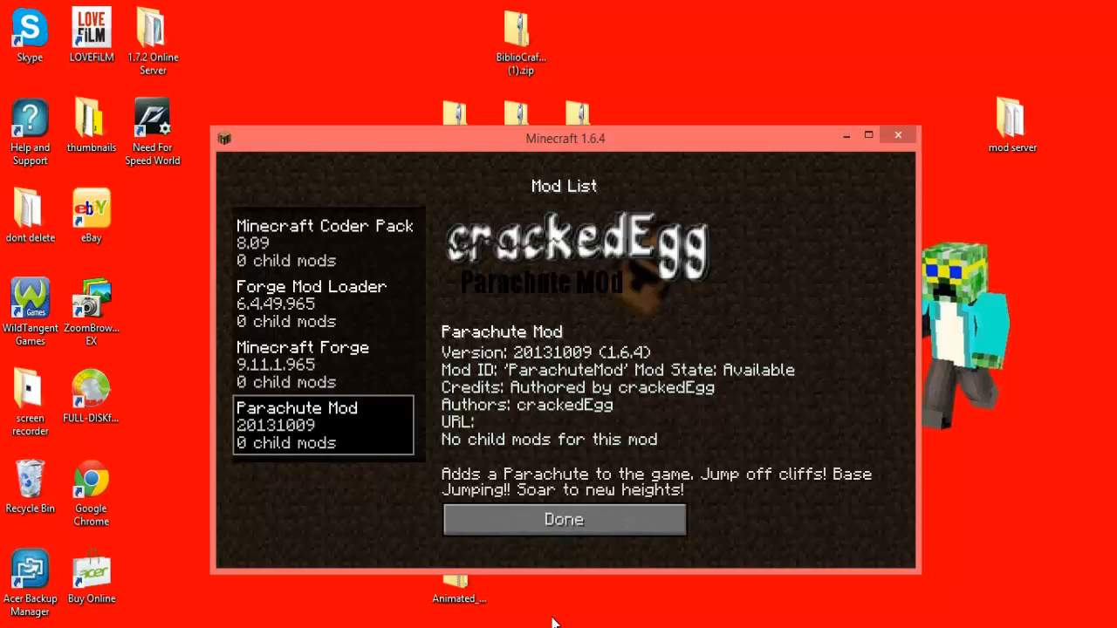
click(564, 520)
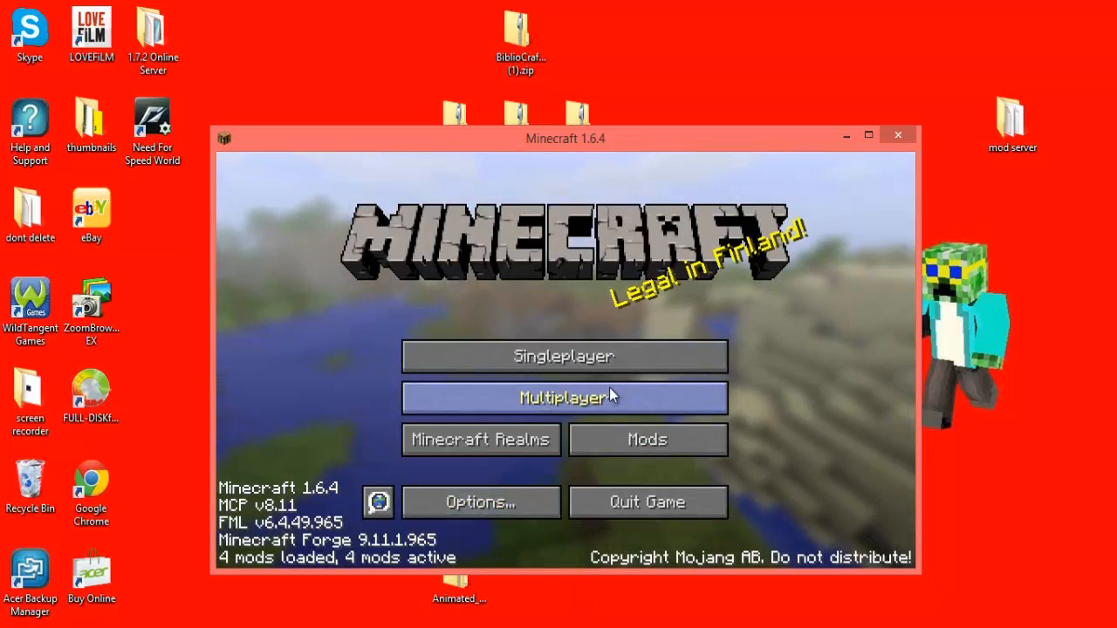
click(566, 398)
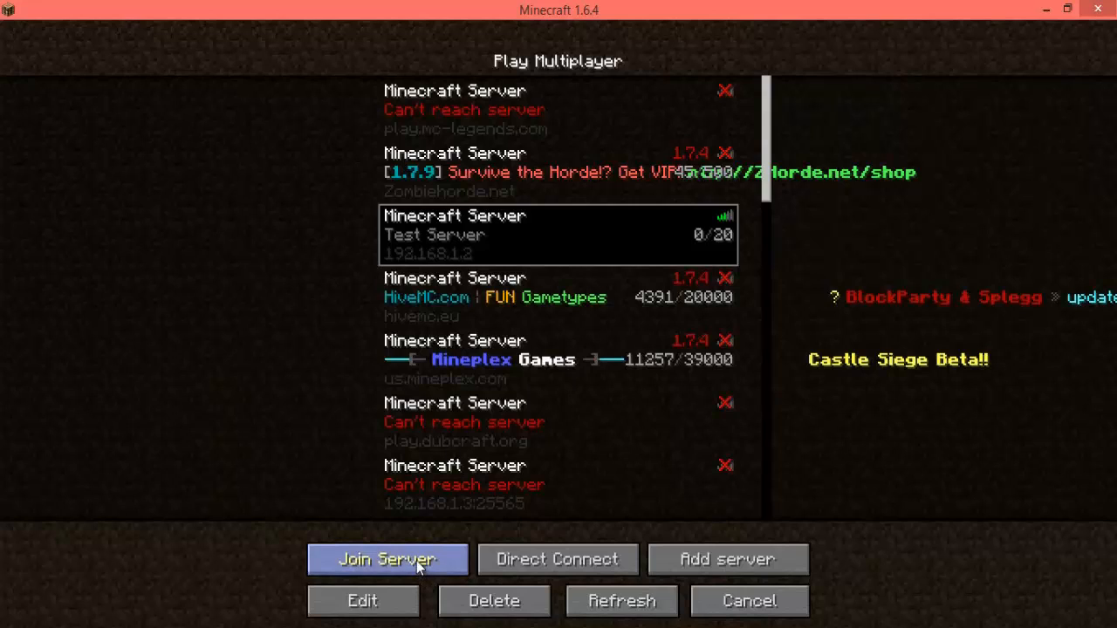
mouse_move(417, 562)
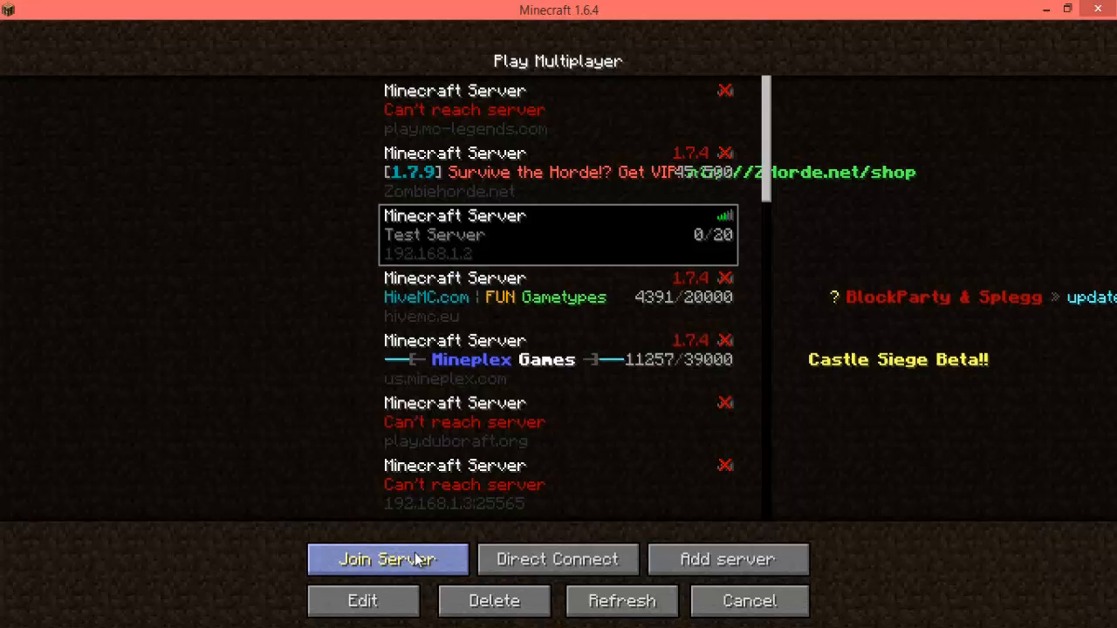
Join the local Test Server and switch to creative mode with /gamemode creative
click(388, 559)
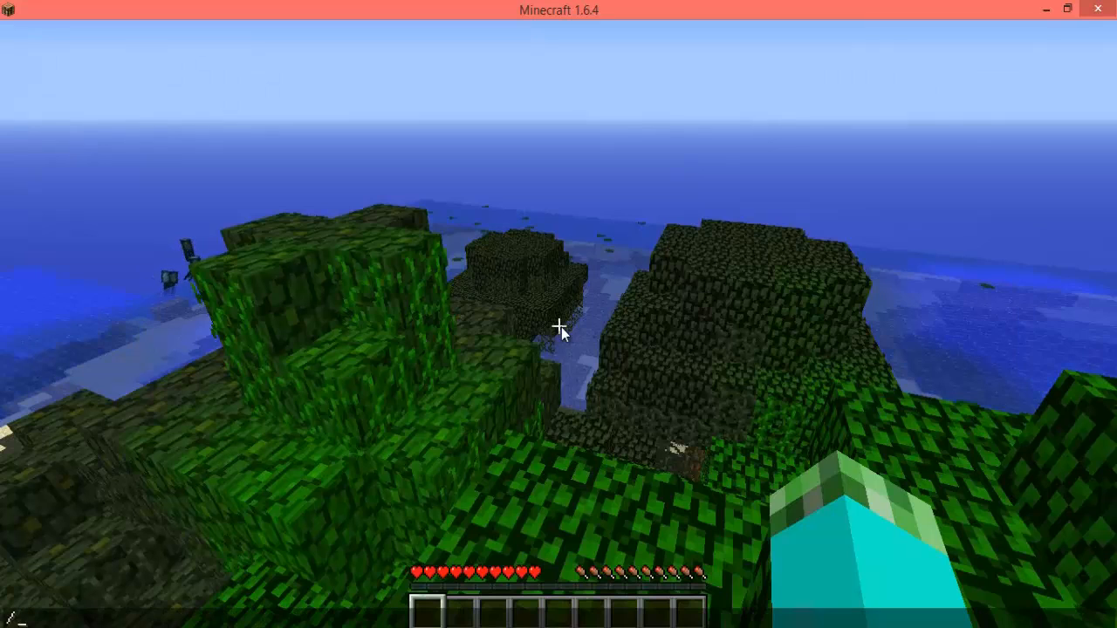
text(/gamemo)
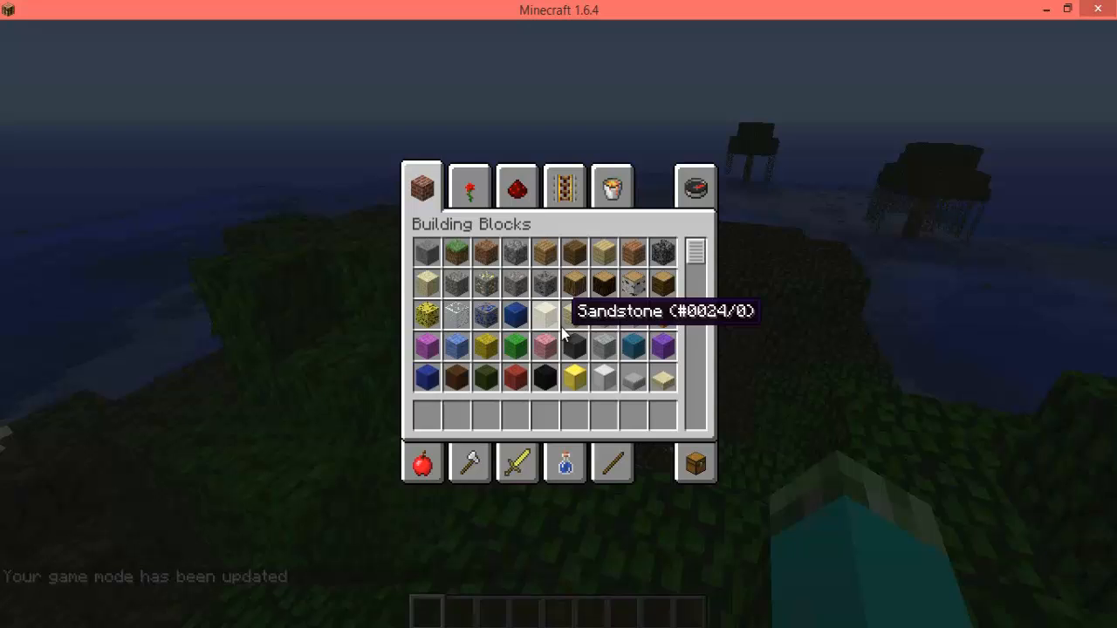
mouse_move(565, 188)
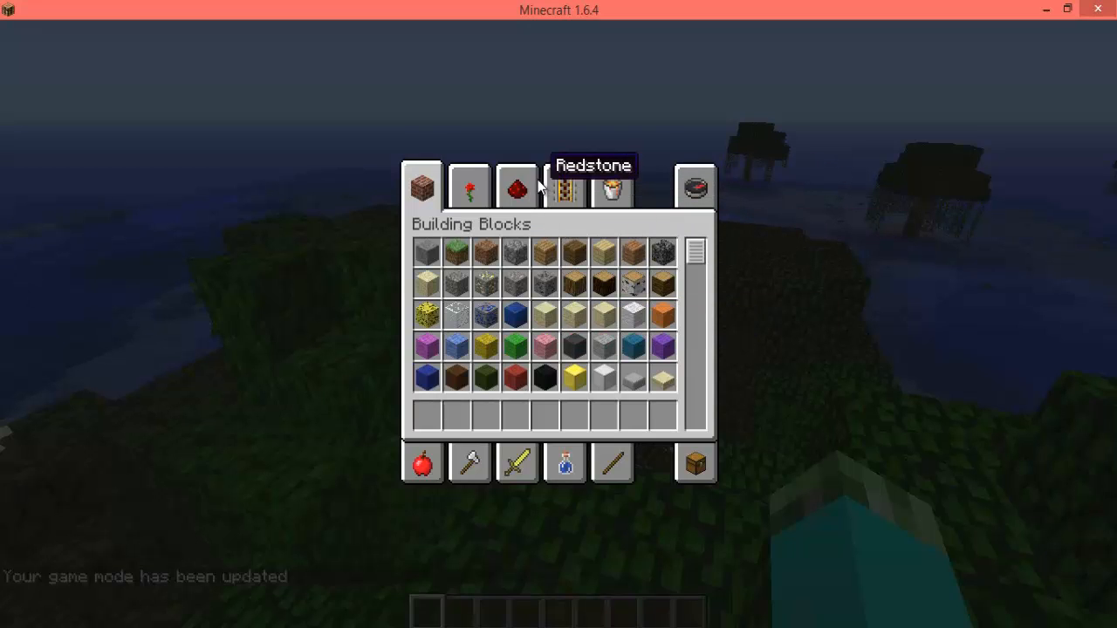
Take the parachute from the creative inventory, wear it in the chest slot and jump to test it
click(565, 187)
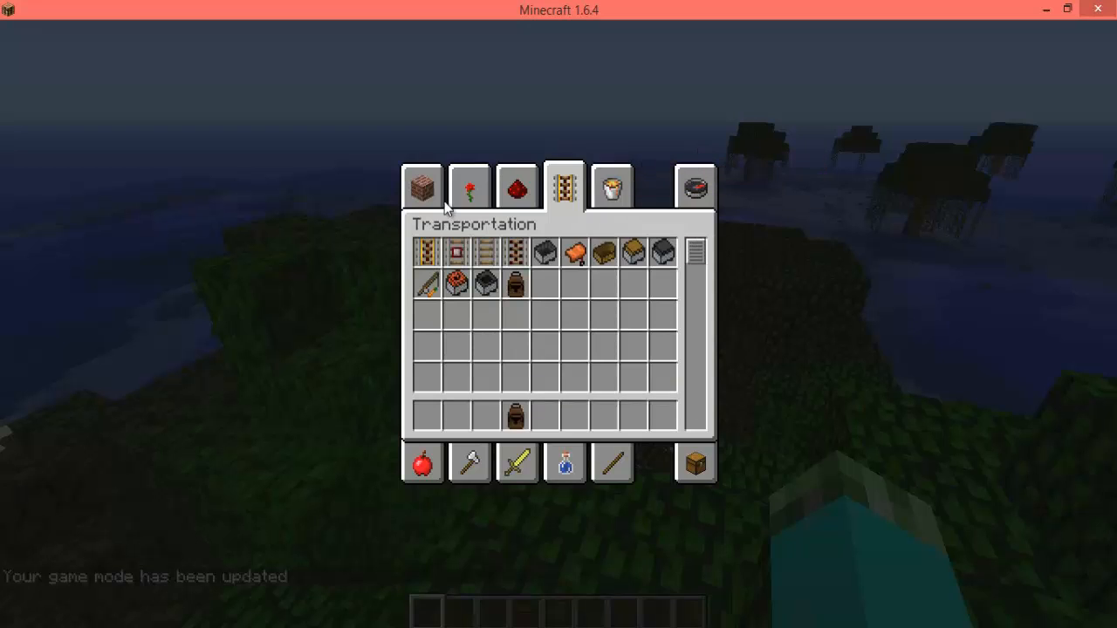
click(470, 462)
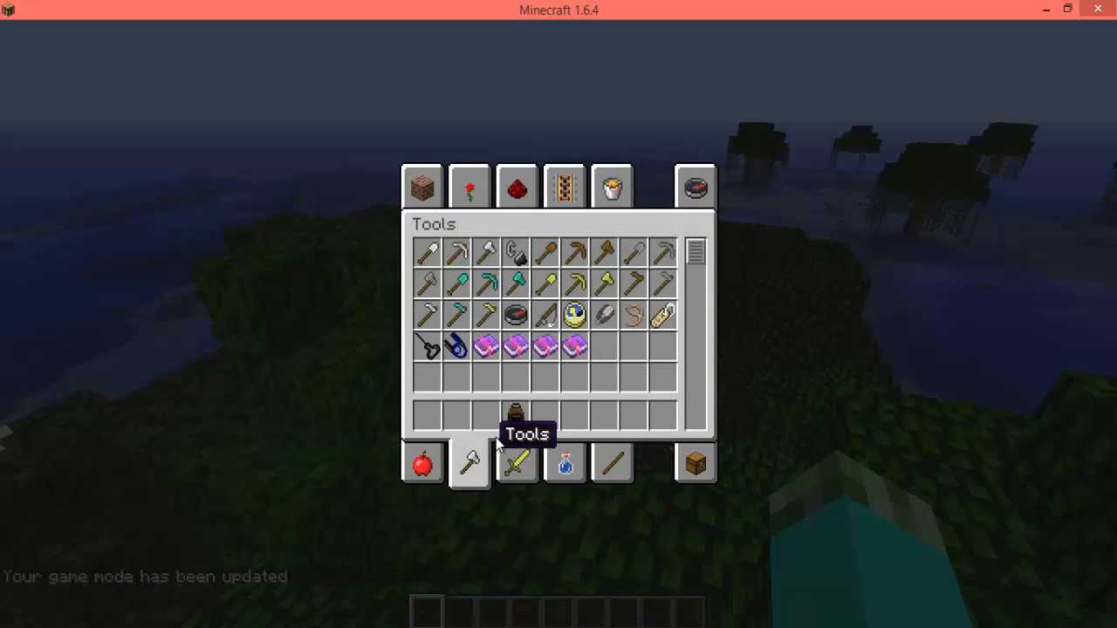
key(Escape)
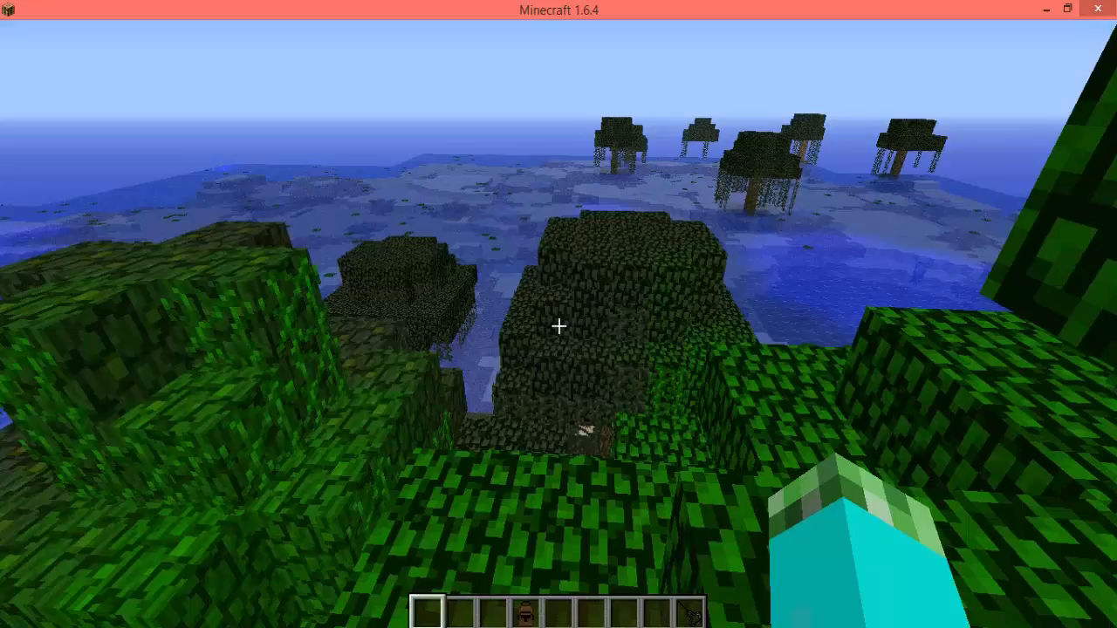
key(e)
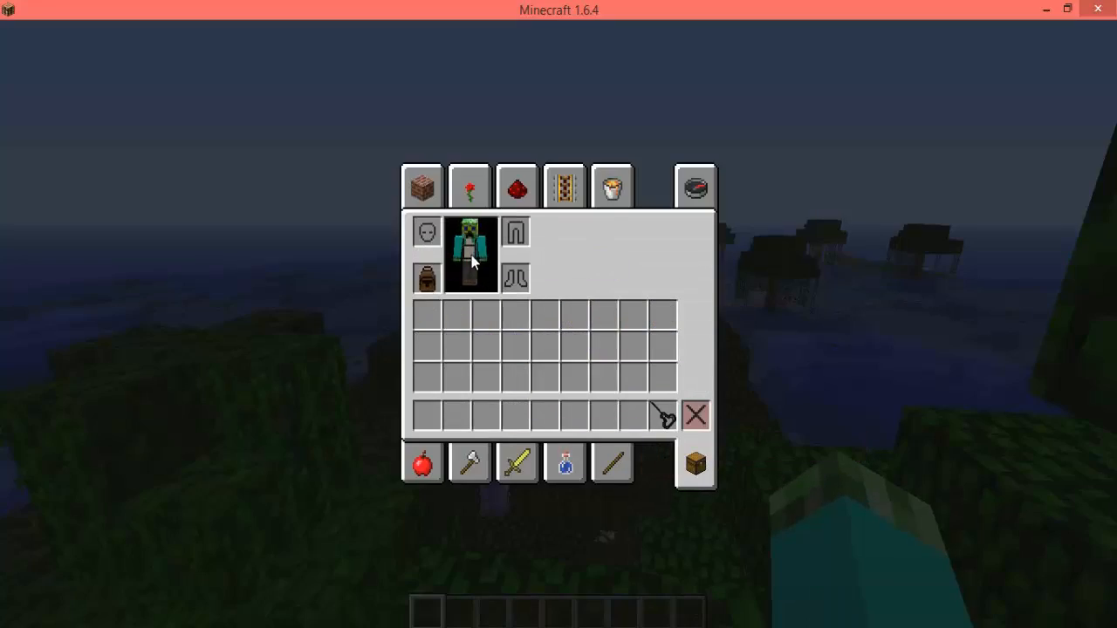
key(Escape)
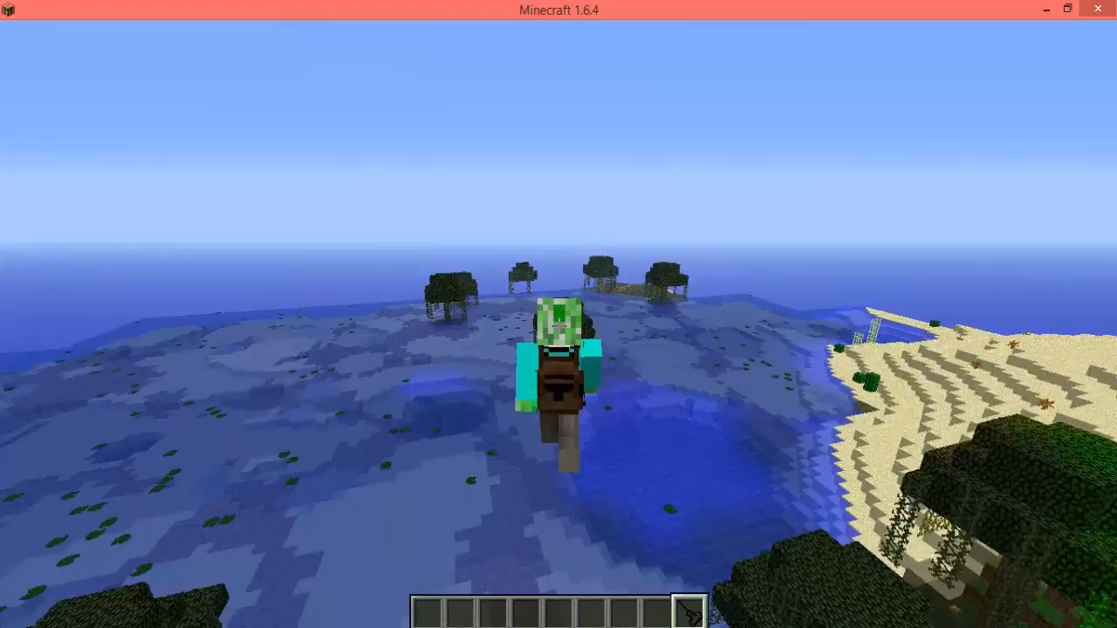
mouse_move(558, 314)
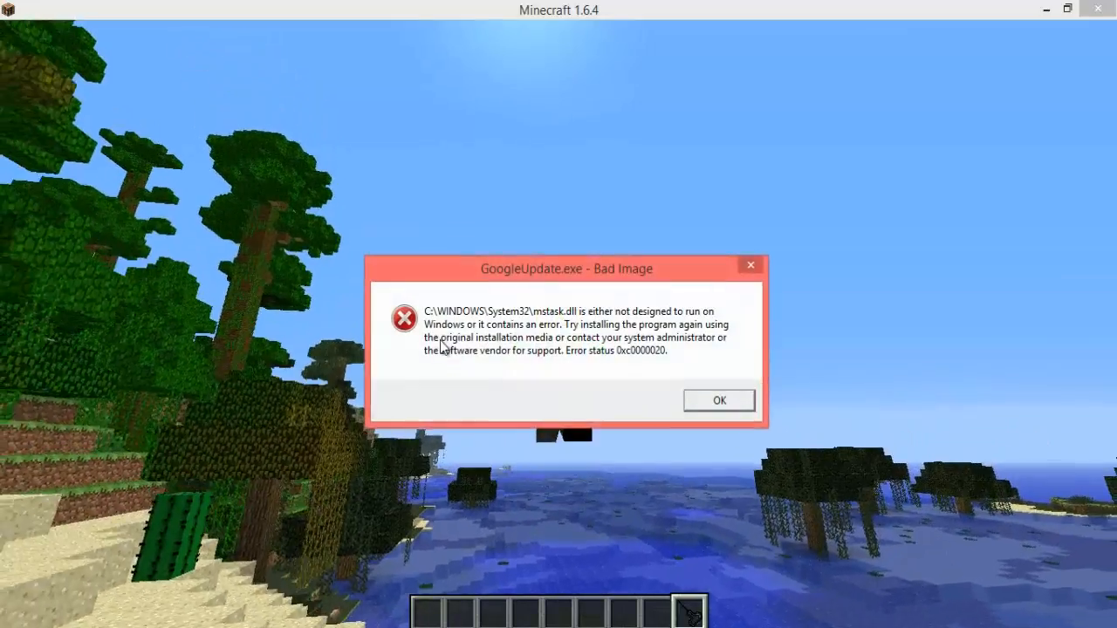
click(719, 400)
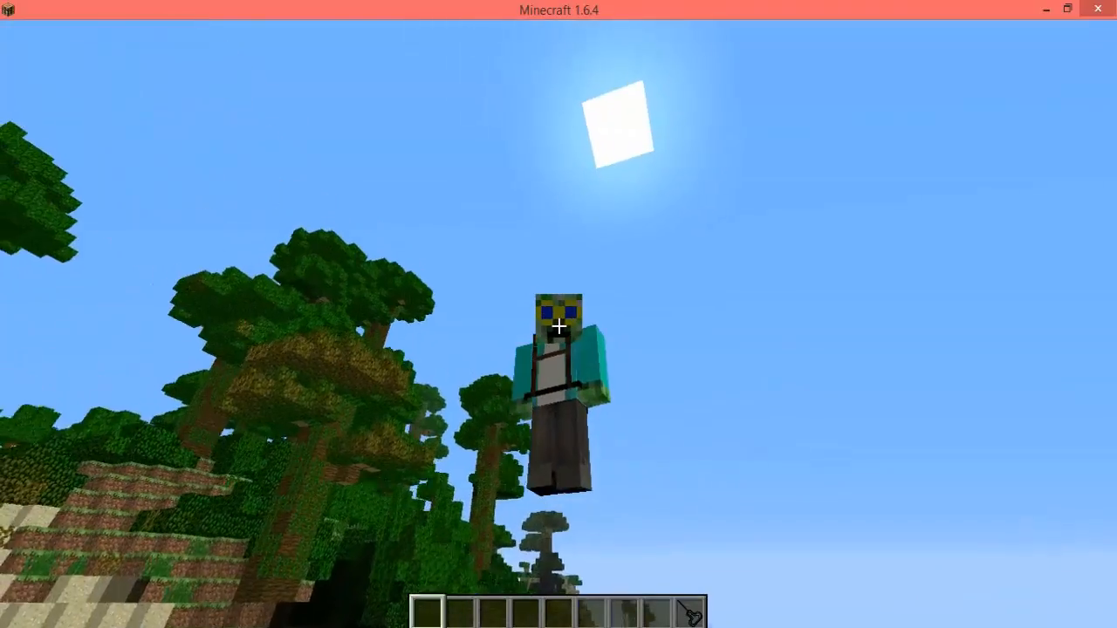